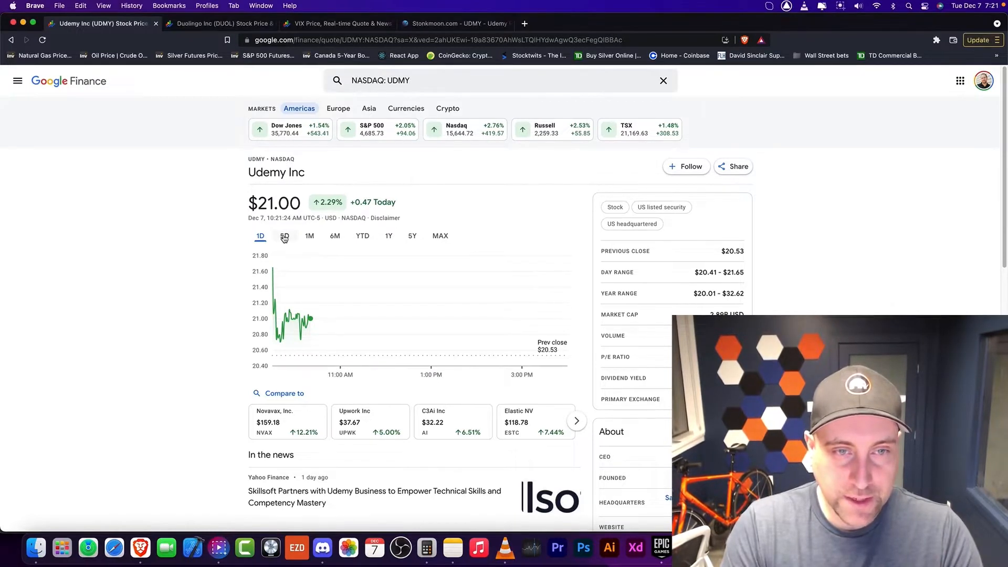
Step: Review Udemy's chart over five days, one month and six months, ending on the five-day 22% decline
{"action": "left_click", "coordinate": [284, 235]}
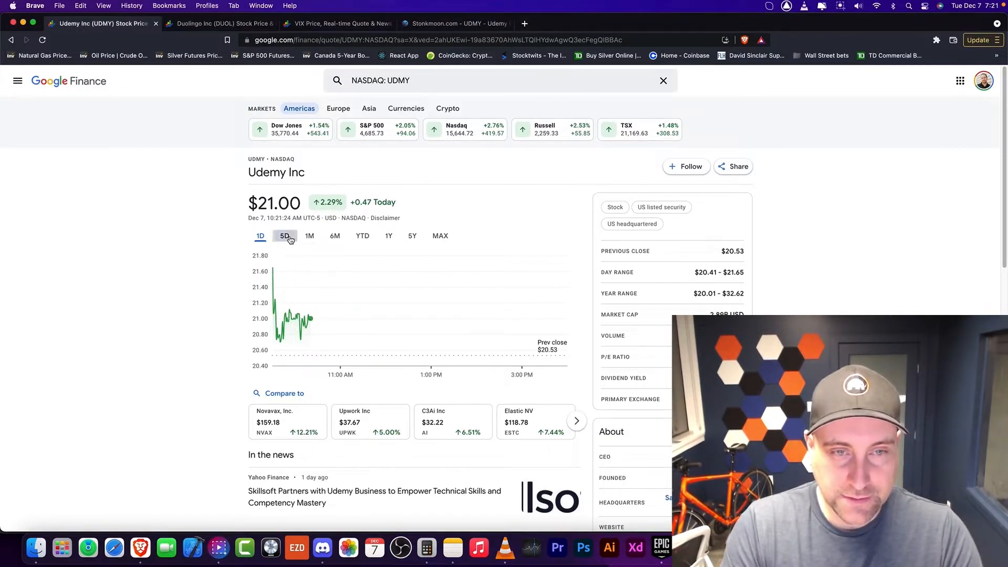
{"action": "left_click", "coordinate": [308, 235]}
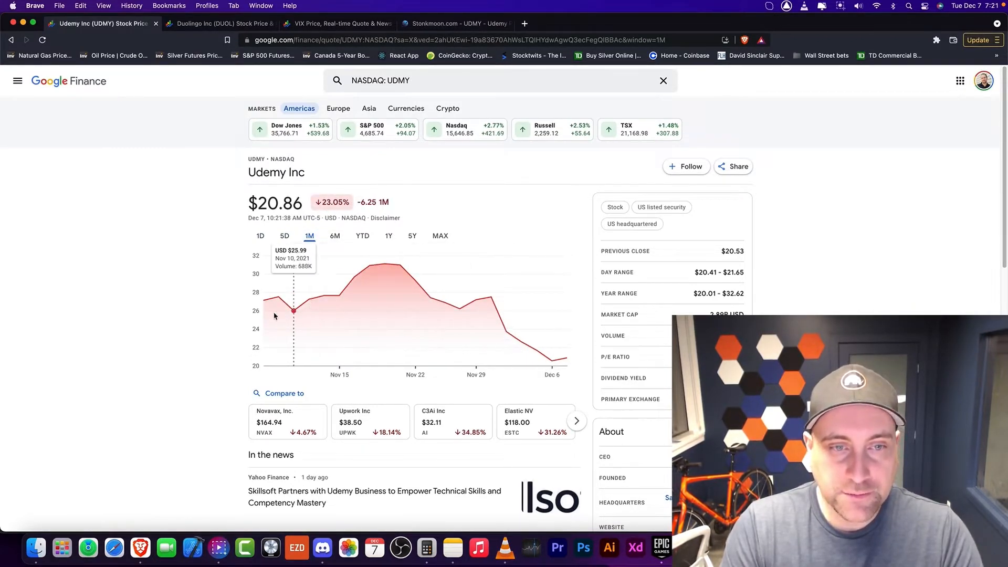
{"action": "left_click", "coordinate": [334, 235]}
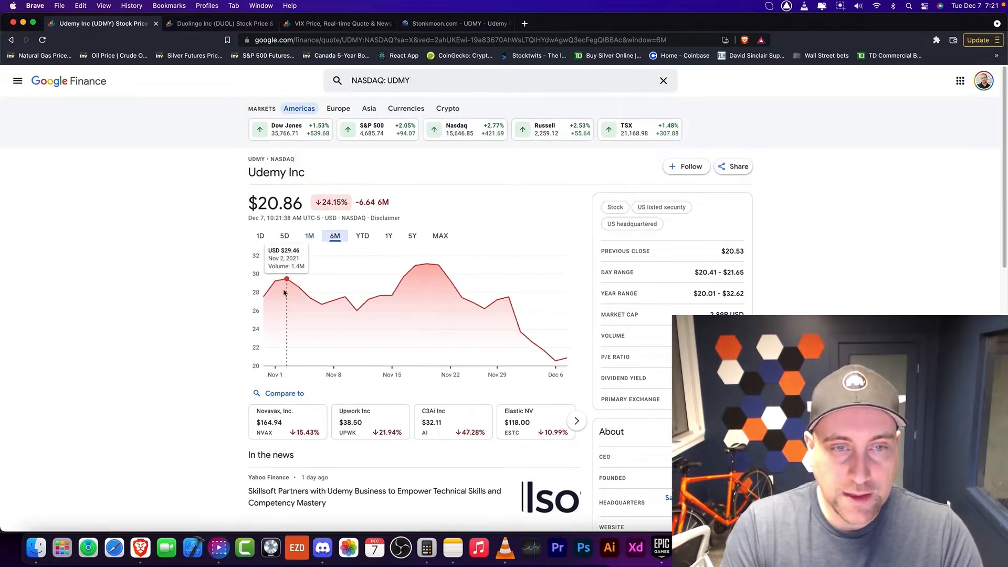
{"action": "mouse_move", "coordinate": [554, 360]}
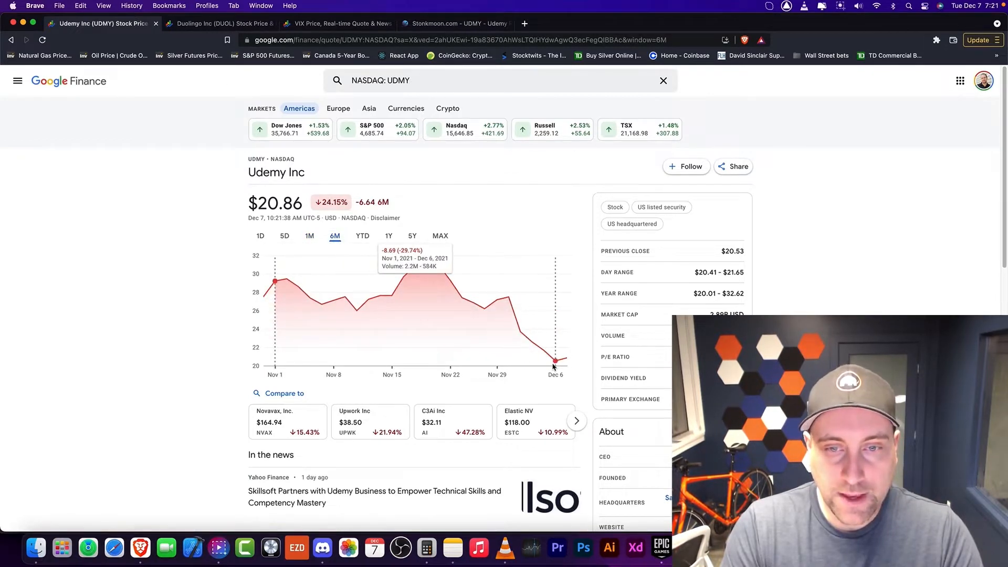
{"action": "mouse_move", "coordinate": [566, 357]}
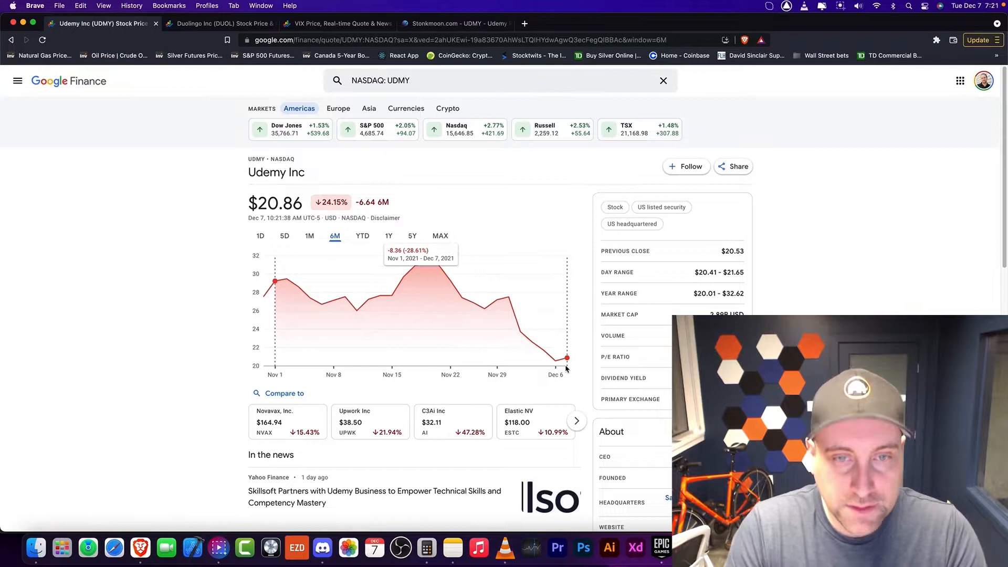
{"action": "mouse_move", "coordinate": [264, 296]}
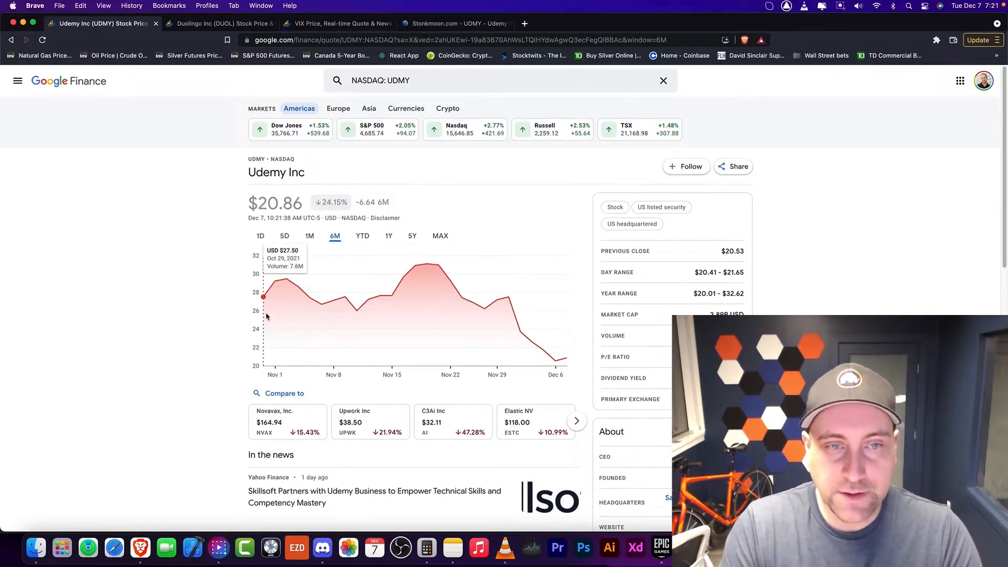
{"action": "mouse_move", "coordinate": [565, 372]}
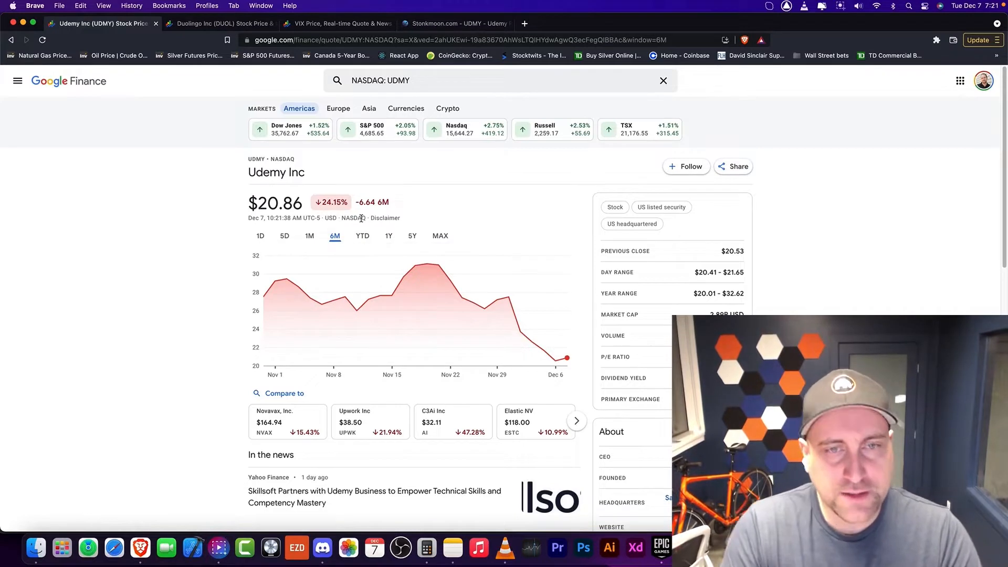
{"action": "left_click", "coordinate": [285, 235]}
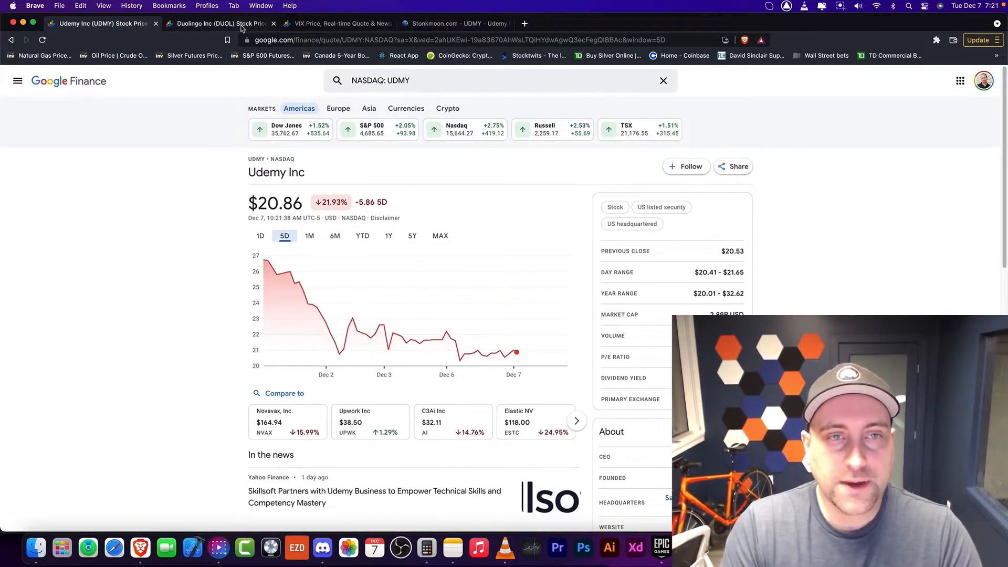
{"action": "mouse_move", "coordinate": [222, 23]}
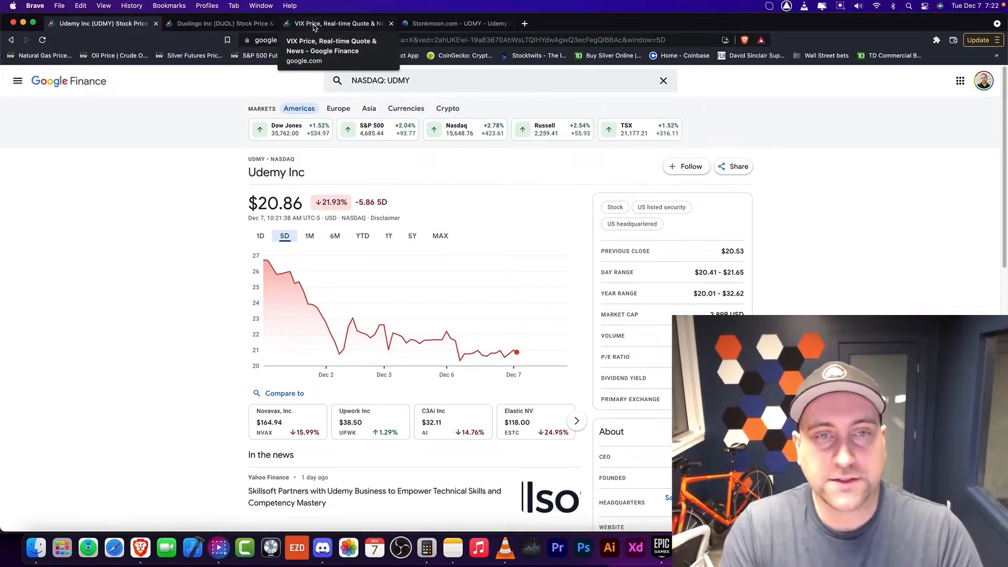
Step: Bring up the VIX page and widen its chart through 5D, 1M, YTD, 1Y to five years
{"action": "left_click", "coordinate": [334, 23]}
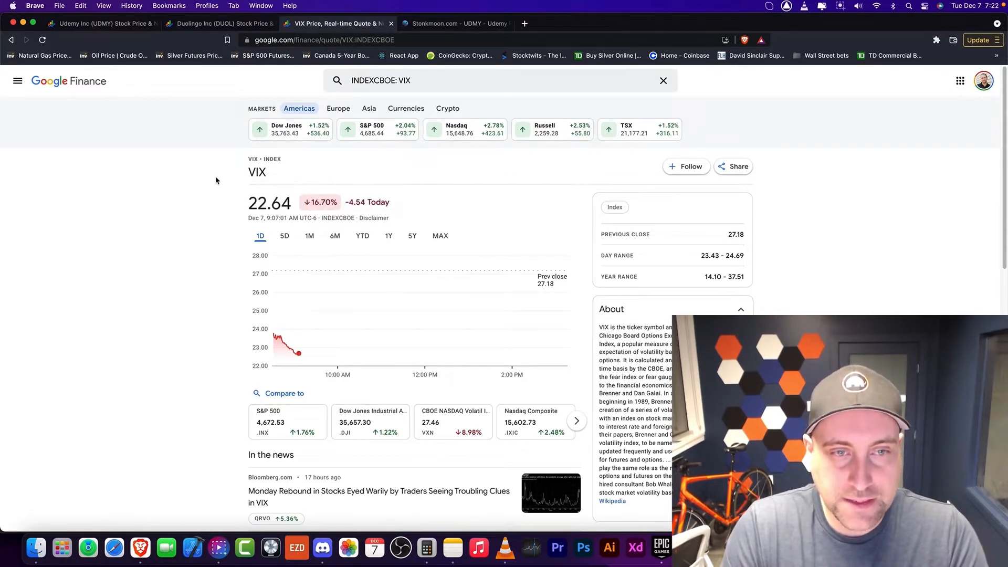
{"action": "mouse_move", "coordinate": [288, 339]}
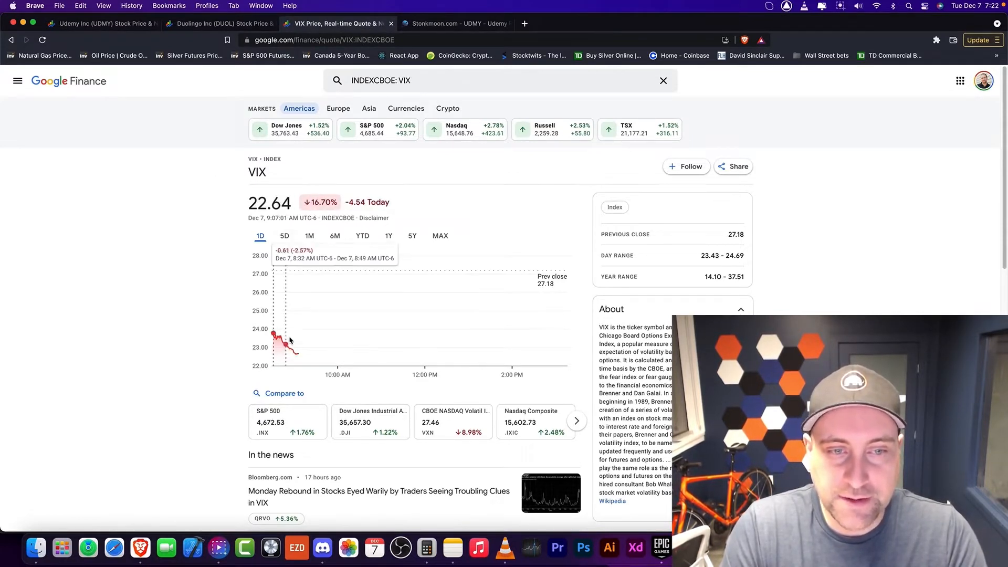
{"action": "mouse_move", "coordinate": [315, 359]}
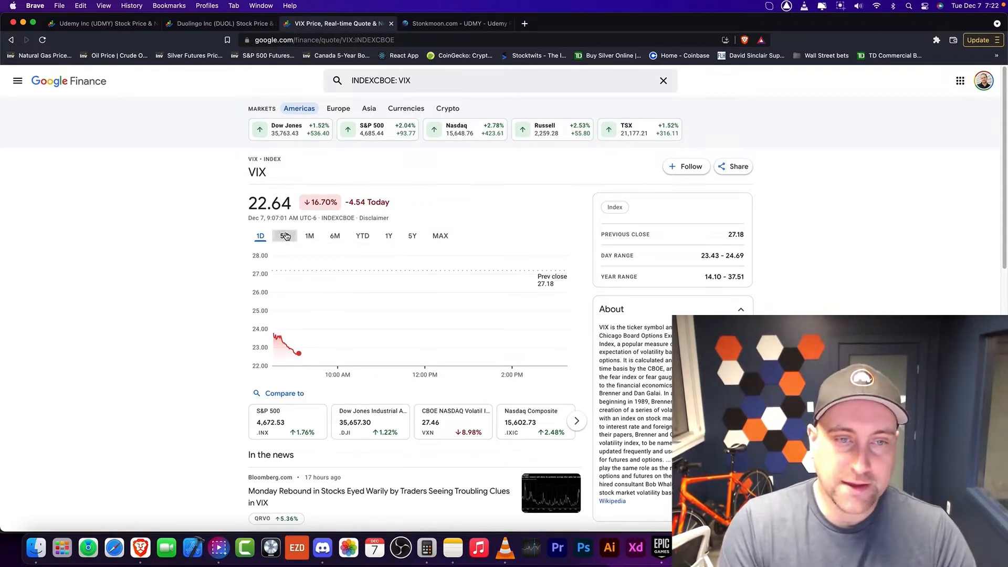
{"action": "left_click", "coordinate": [285, 235]}
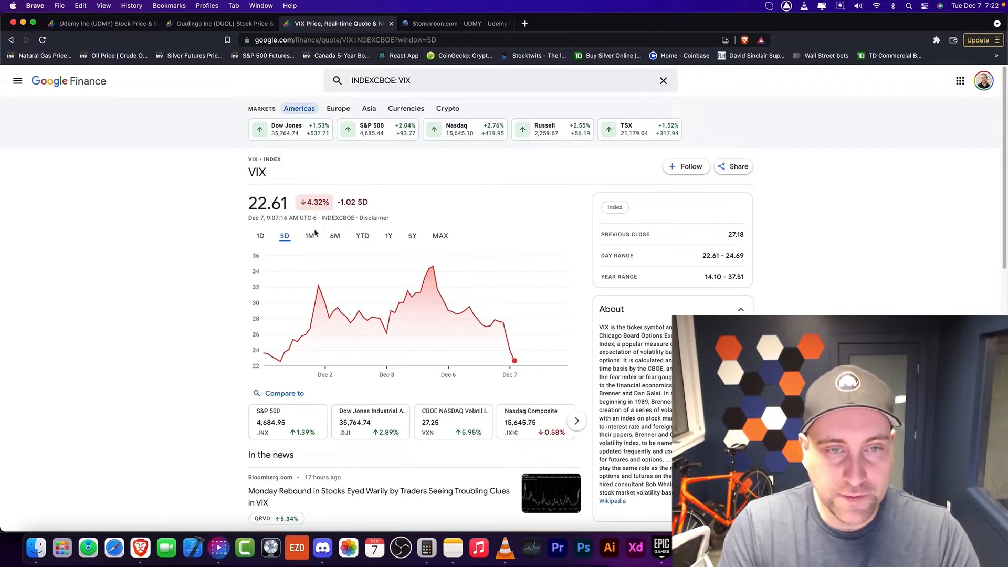
{"action": "left_click", "coordinate": [308, 235]}
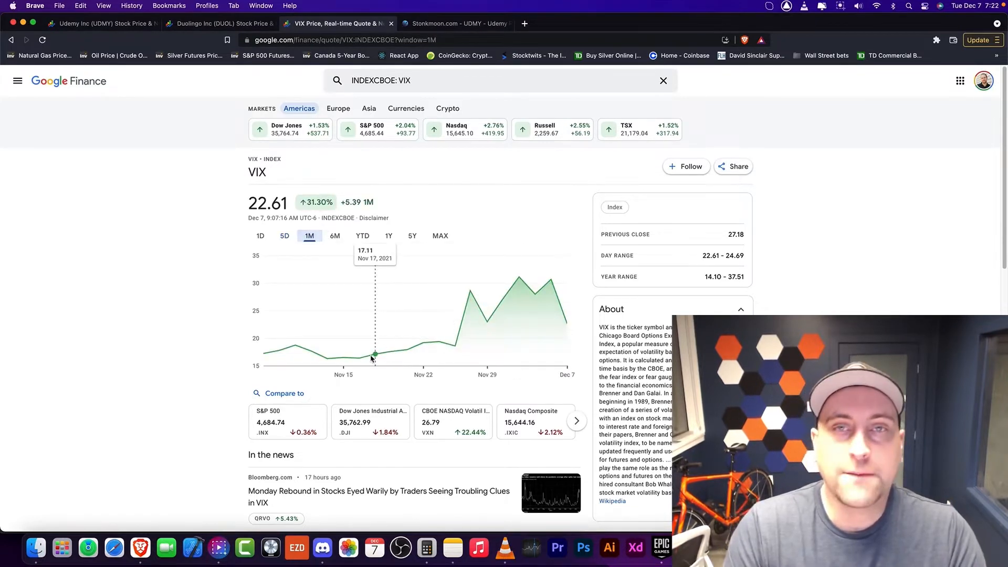
{"action": "mouse_move", "coordinate": [358, 358]}
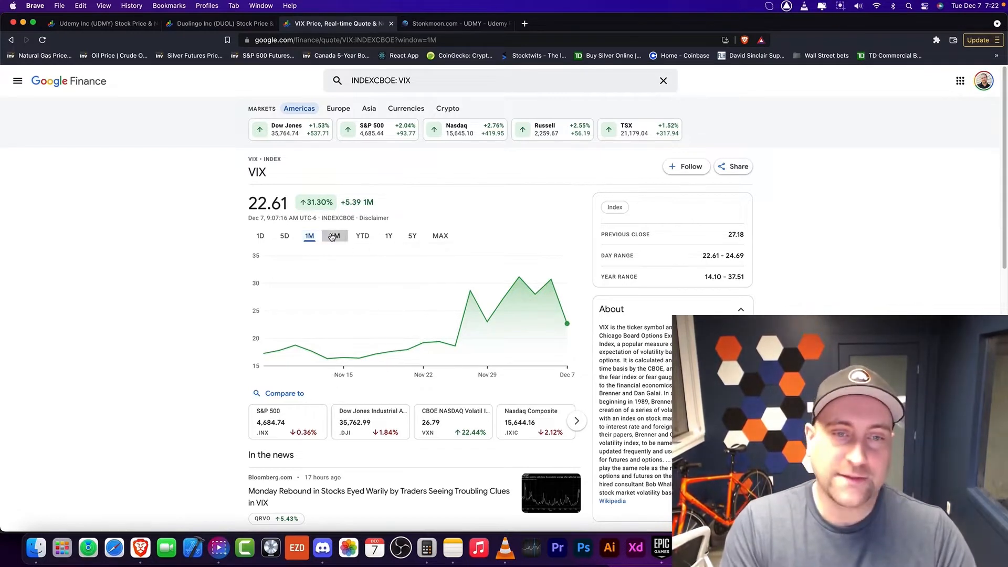
{"action": "left_click", "coordinate": [362, 235]}
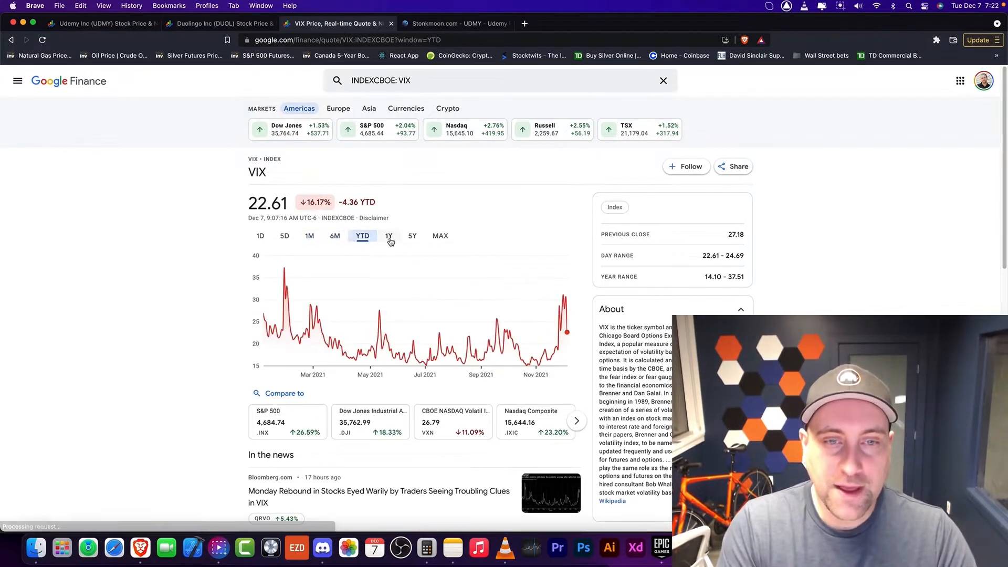
{"action": "left_click", "coordinate": [388, 236]}
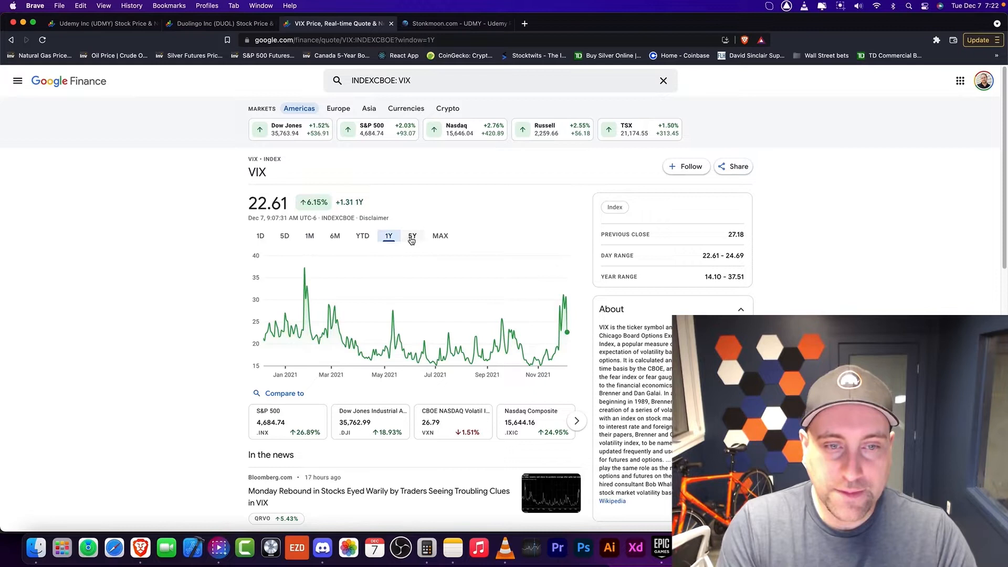
{"action": "left_click", "coordinate": [412, 236]}
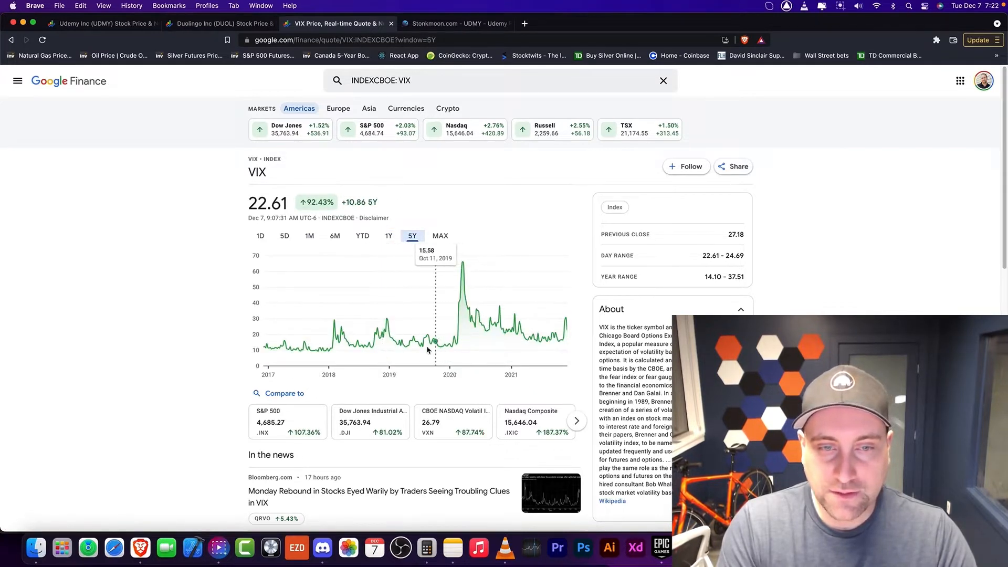
{"action": "mouse_move", "coordinate": [339, 353]}
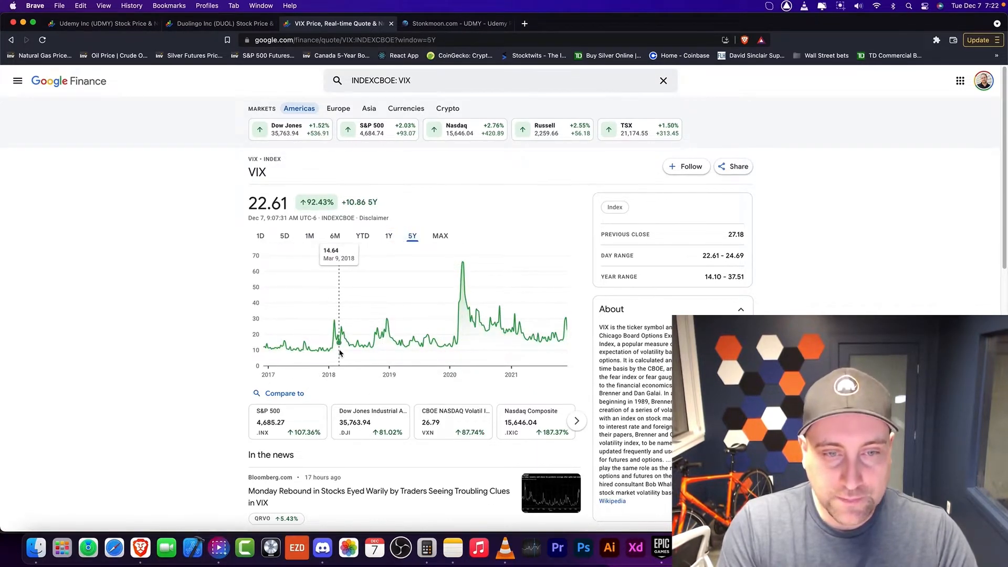
{"action": "mouse_move", "coordinate": [363, 344]}
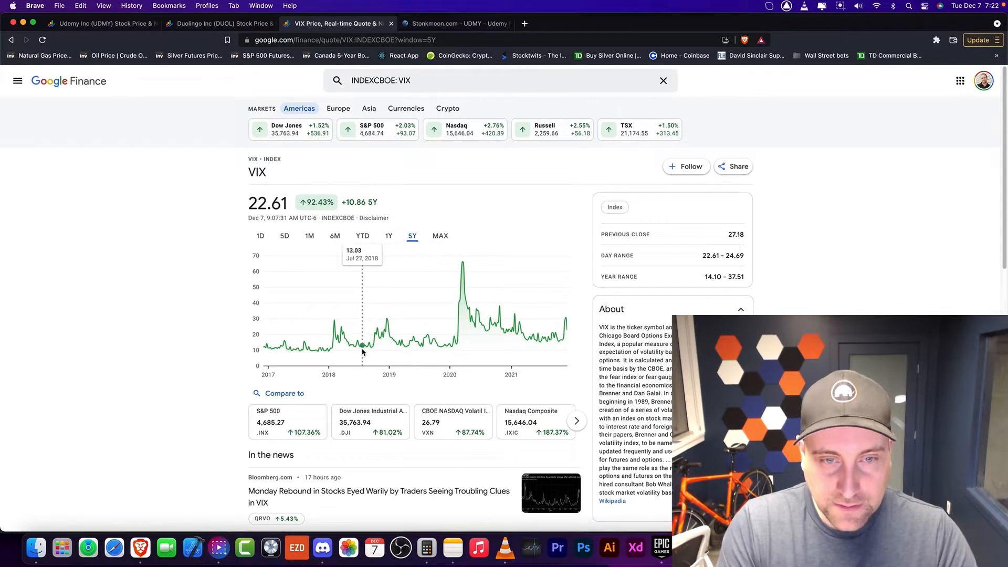
{"action": "mouse_move", "coordinate": [397, 345]}
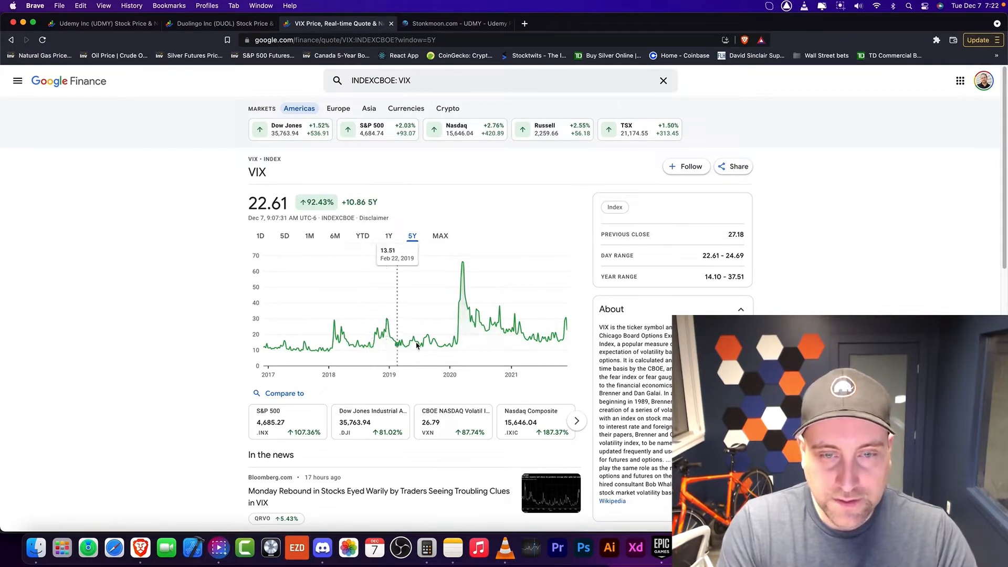
{"action": "mouse_move", "coordinate": [461, 315]}
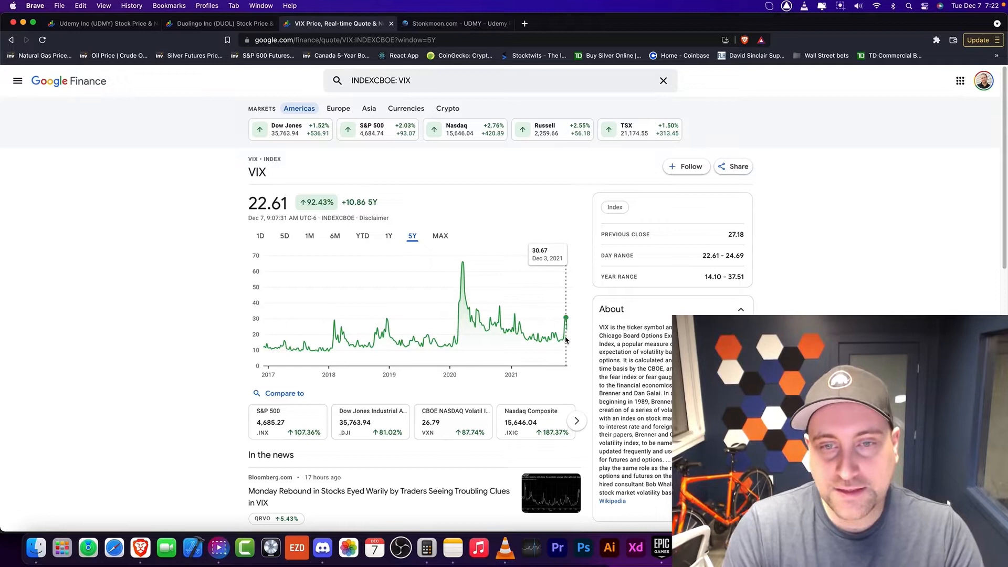
{"action": "mouse_move", "coordinate": [479, 318]}
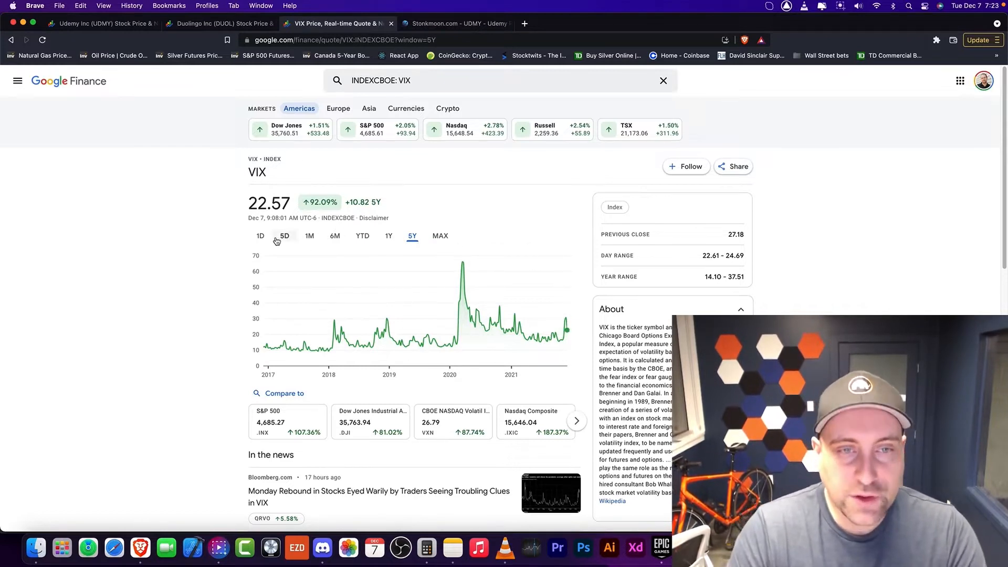
Step: Narrow the VIX chart back to five days, then to today's 17% drop
{"action": "left_click", "coordinate": [284, 235]}
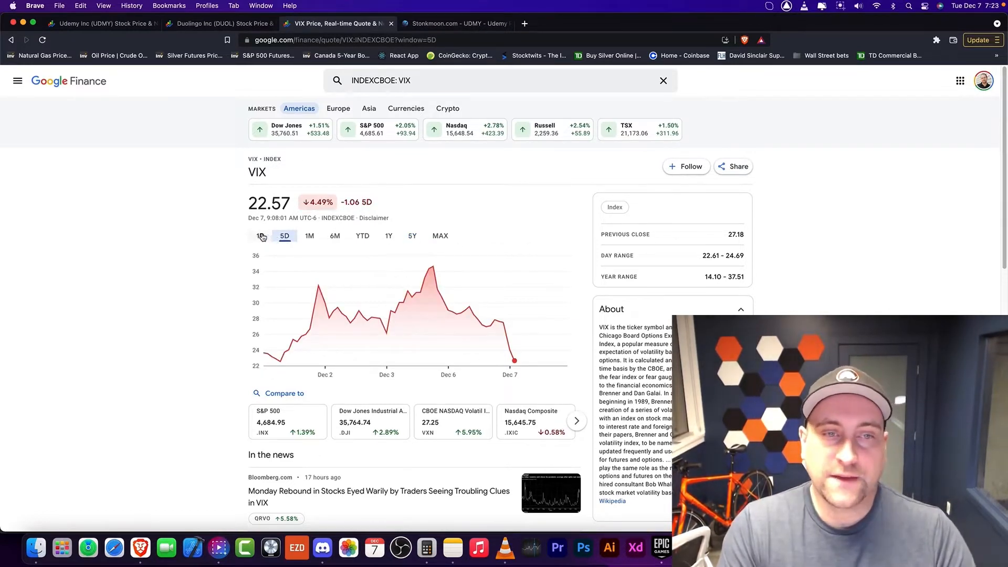
{"action": "left_click", "coordinate": [261, 237]}
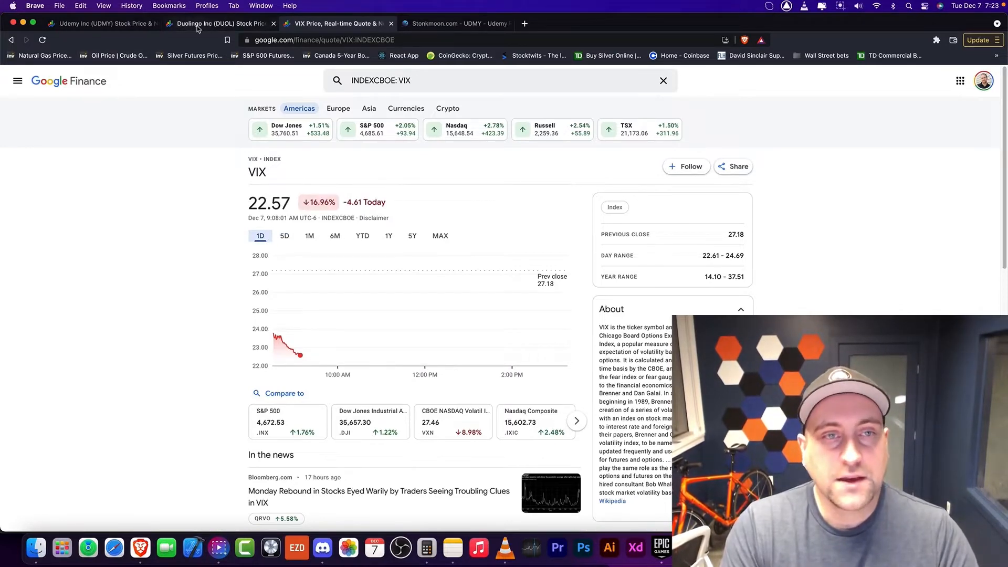
Step: Show Duolingo's year-to-date then six-month chart with its roughly 20% drop
{"action": "left_click", "coordinate": [219, 24]}
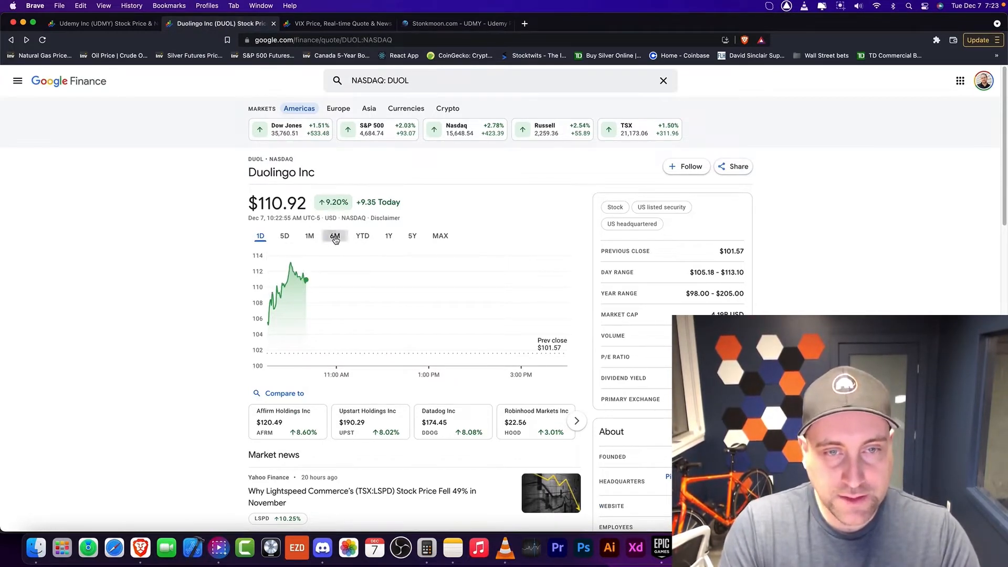
{"action": "left_click", "coordinate": [362, 235]}
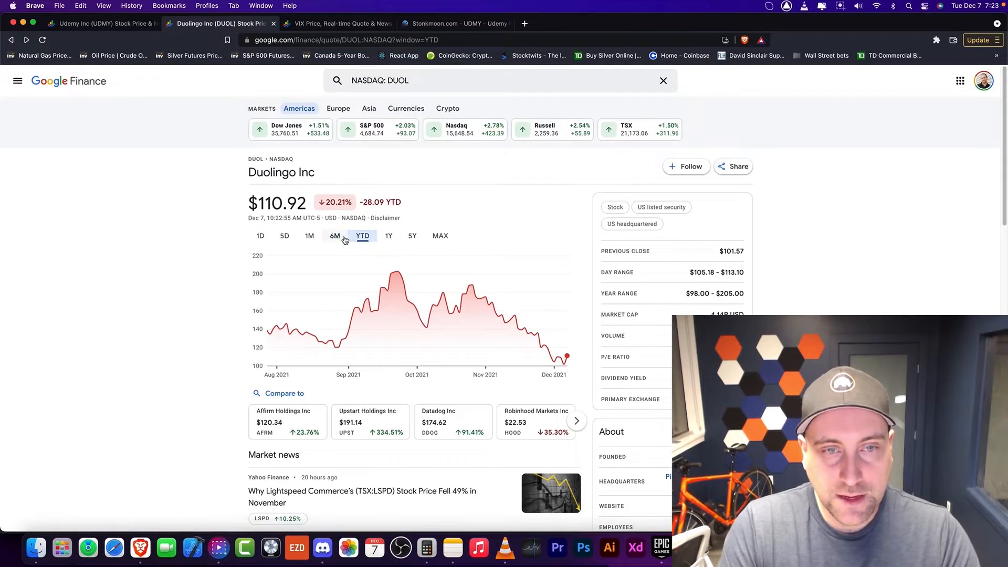
{"action": "left_click", "coordinate": [334, 235]}
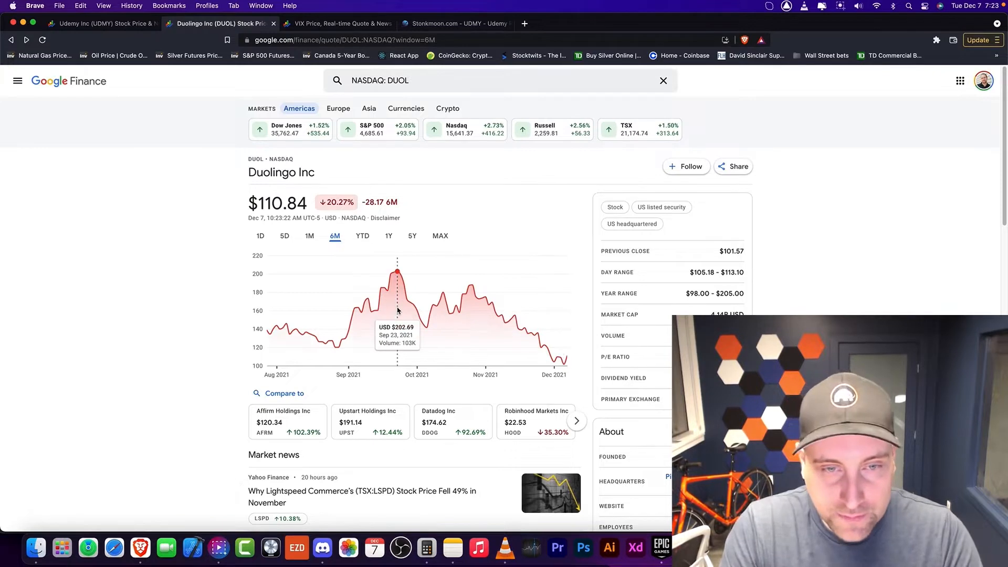
{"action": "mouse_move", "coordinate": [334, 348]}
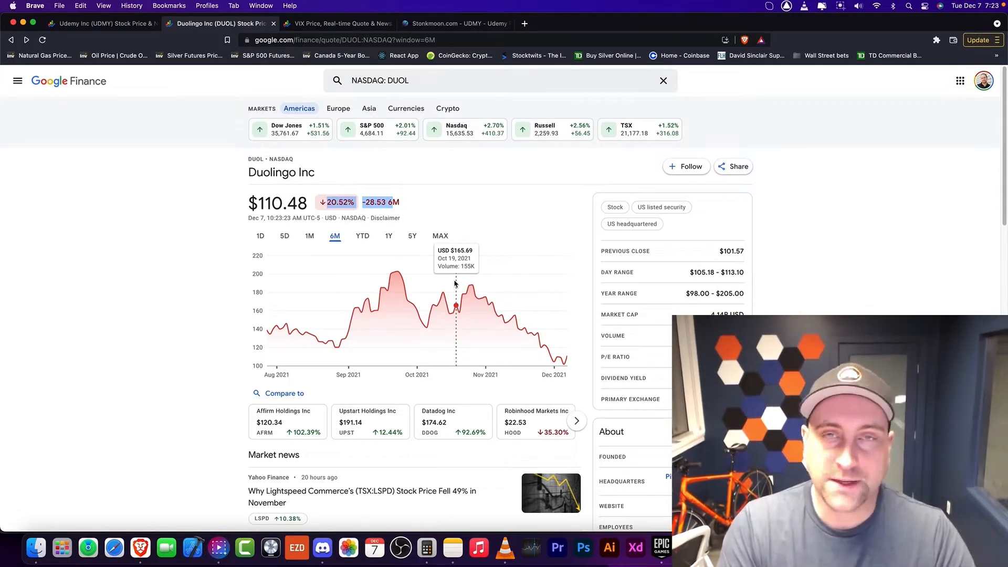
{"action": "mouse_move", "coordinate": [384, 215]}
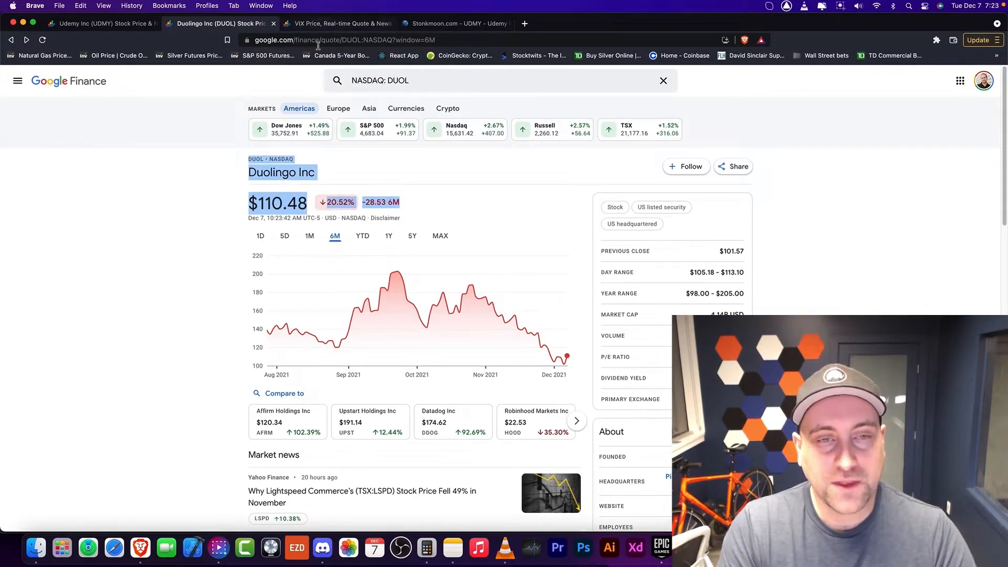
{"action": "left_click", "coordinate": [447, 209]}
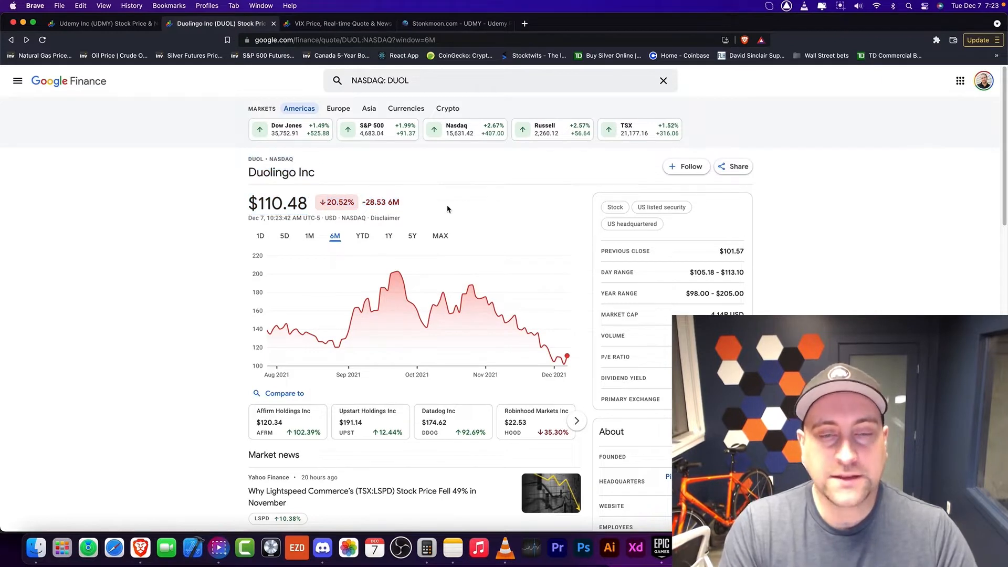
{"action": "mouse_move", "coordinate": [397, 272]}
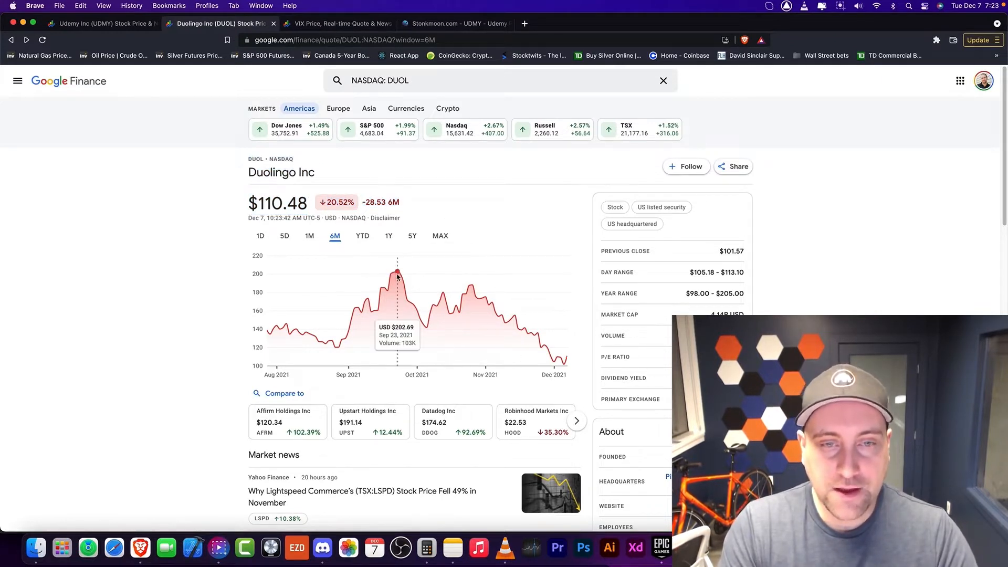
{"action": "mouse_move", "coordinate": [565, 357]}
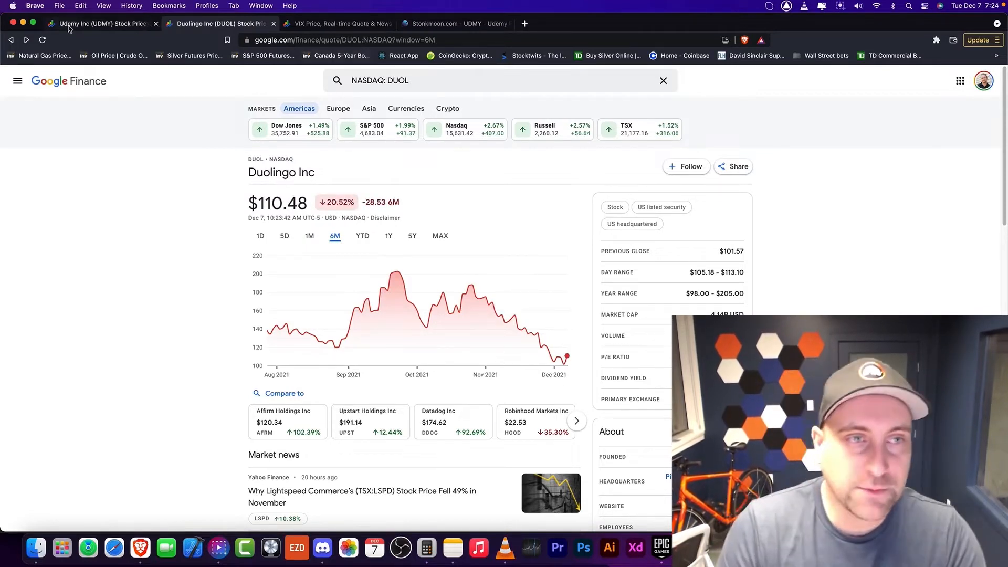
Step: Show Udemy's one-month chart and highlight its price with the 23.20% loss
{"action": "left_click", "coordinate": [100, 23]}
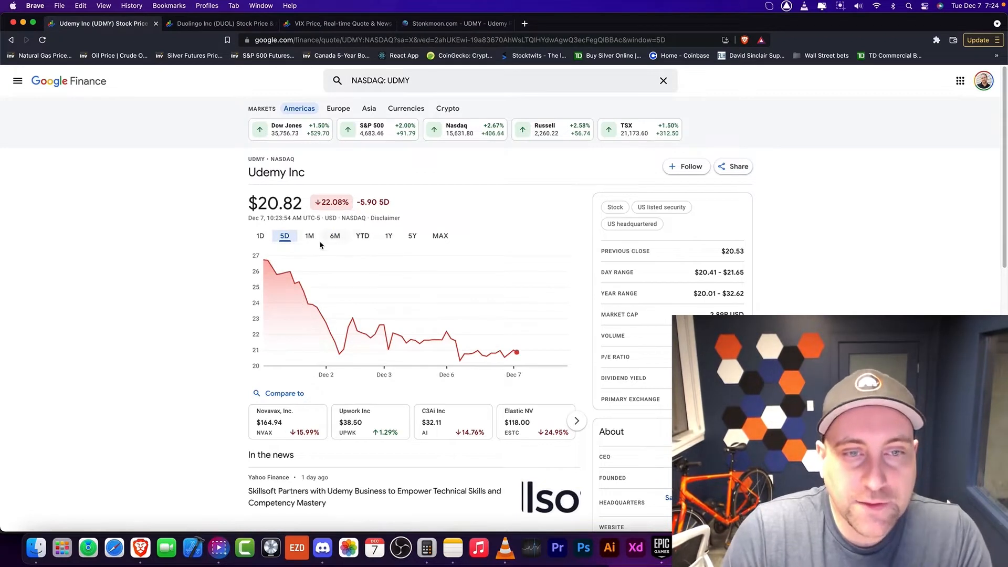
{"action": "left_click", "coordinate": [309, 235]}
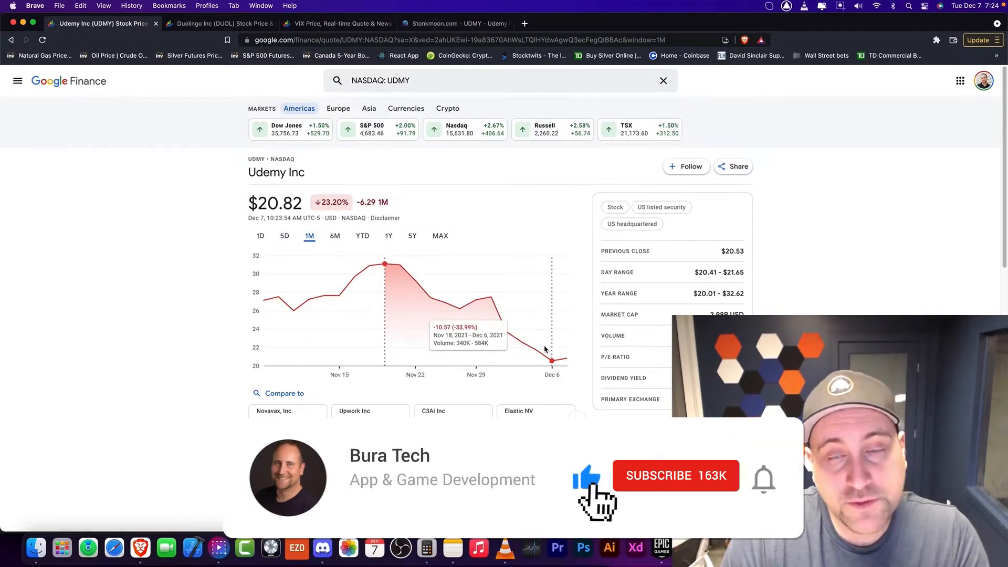
{"action": "left_click", "coordinate": [675, 475]}
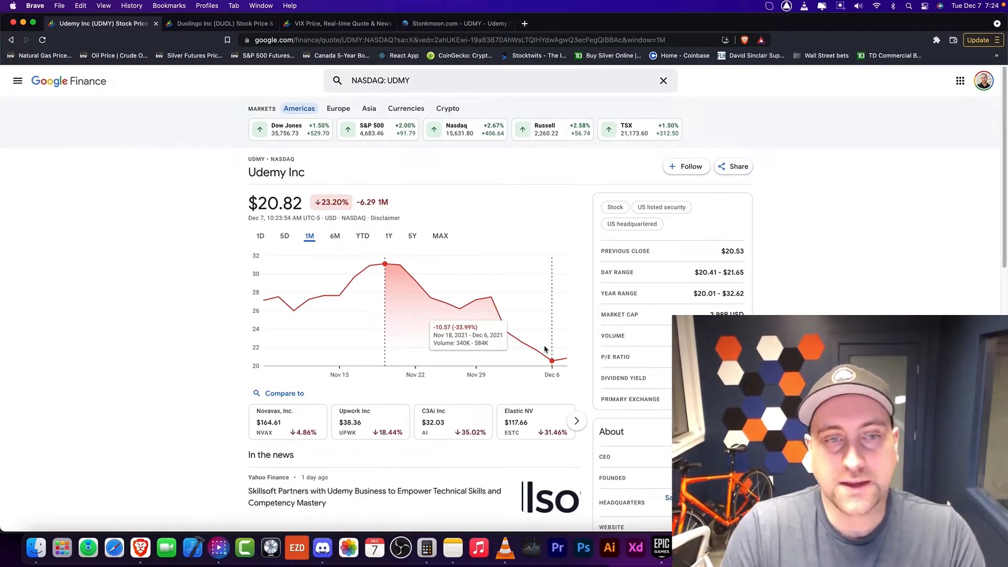
{"action": "mouse_move", "coordinate": [330, 216]}
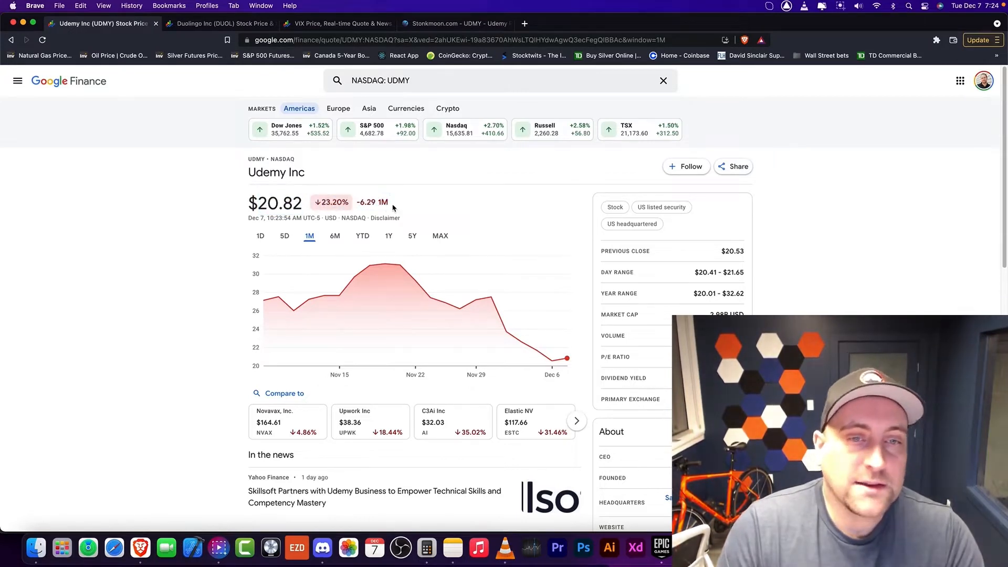
{"action": "left_click_drag", "start_coordinate": [250, 203], "coordinate": [389, 203]}
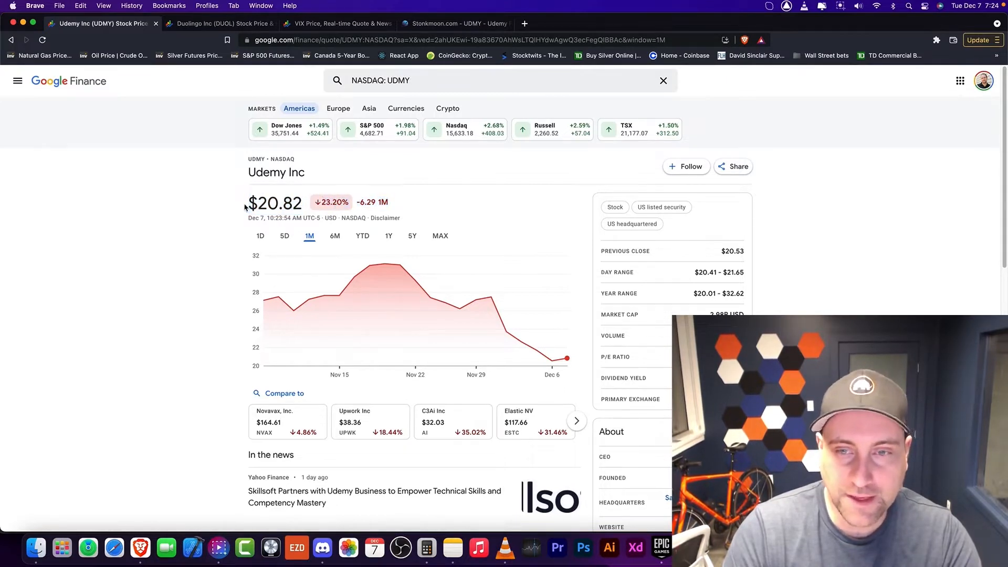
{"action": "left_click_drag", "start_coordinate": [250, 201], "coordinate": [387, 202]}
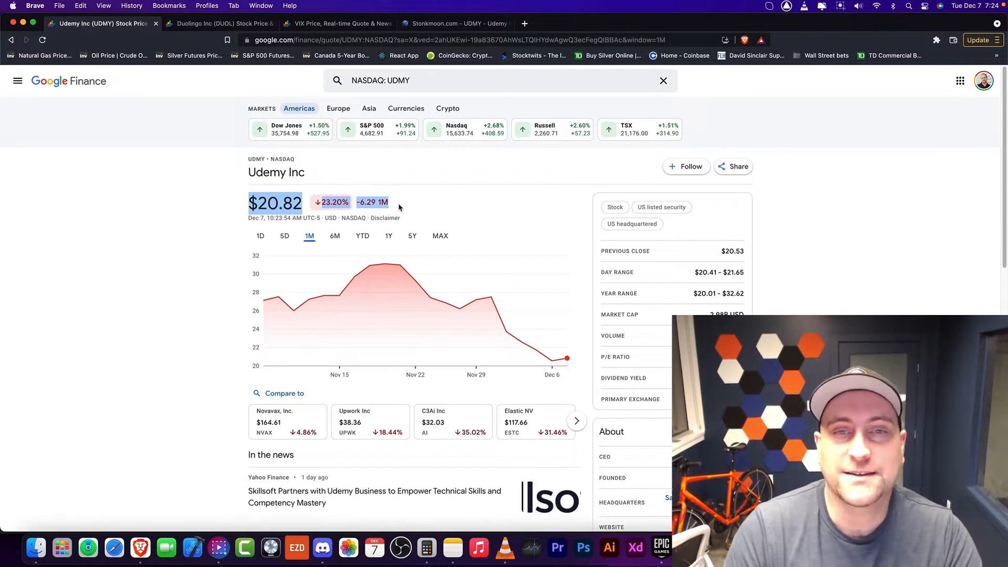
{"action": "mouse_move", "coordinate": [400, 199]}
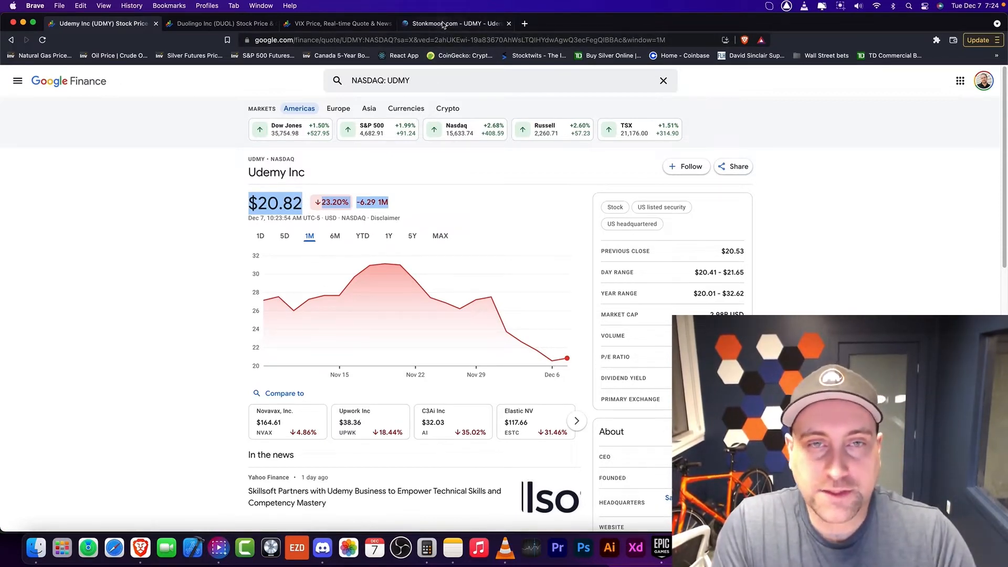
{"action": "left_click", "coordinate": [457, 23]}
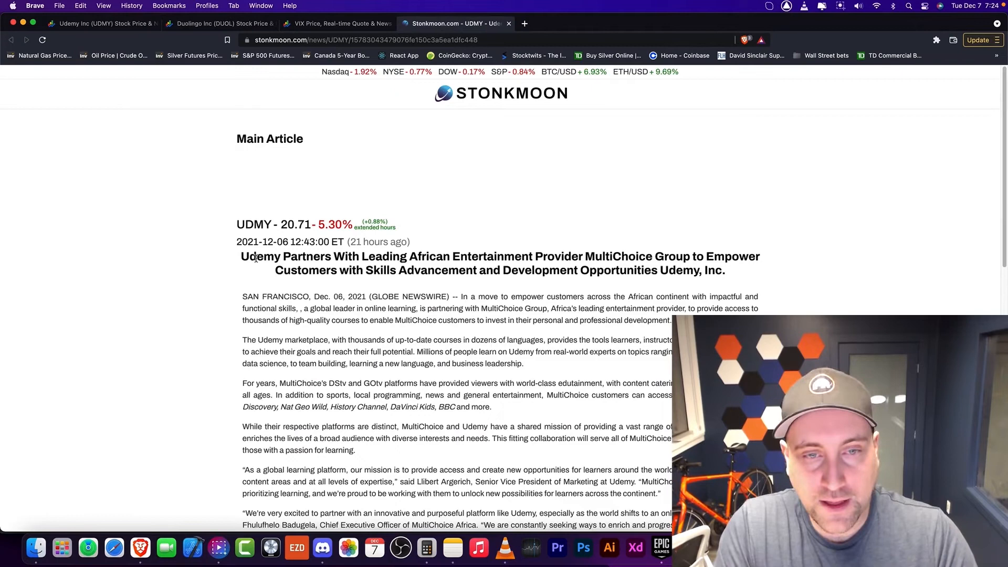
{"action": "left_click_drag", "start_coordinate": [334, 256], "coordinate": [451, 256]}
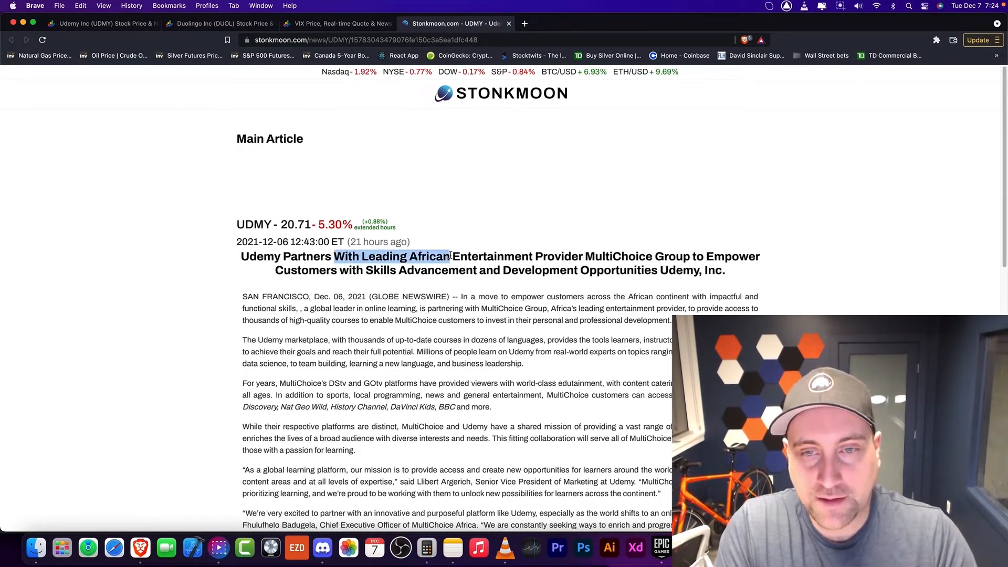
{"action": "left_click_drag", "start_coordinate": [451, 256], "coordinate": [582, 256]}
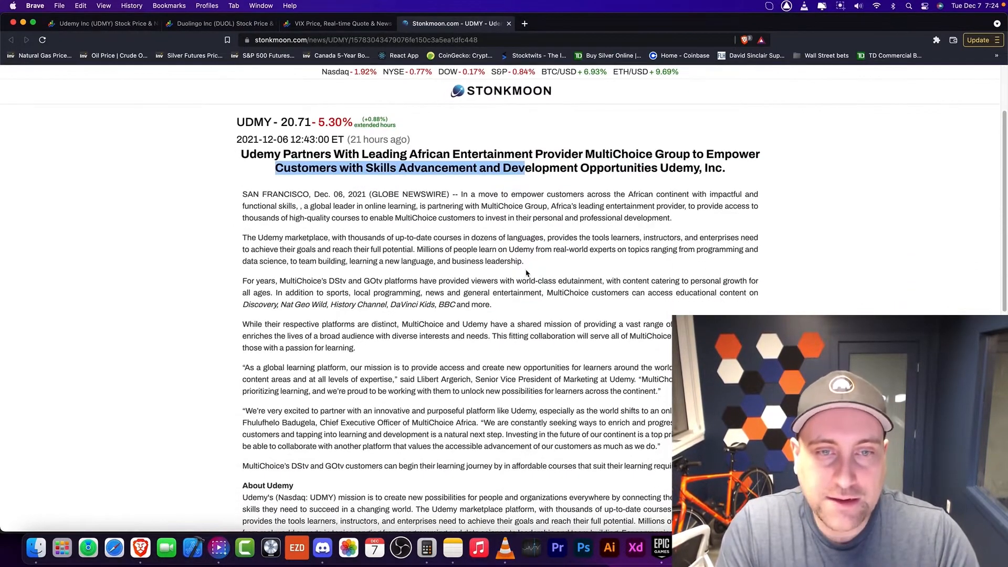
{"action": "left_click_drag", "start_coordinate": [523, 168], "coordinate": [524, 261]}
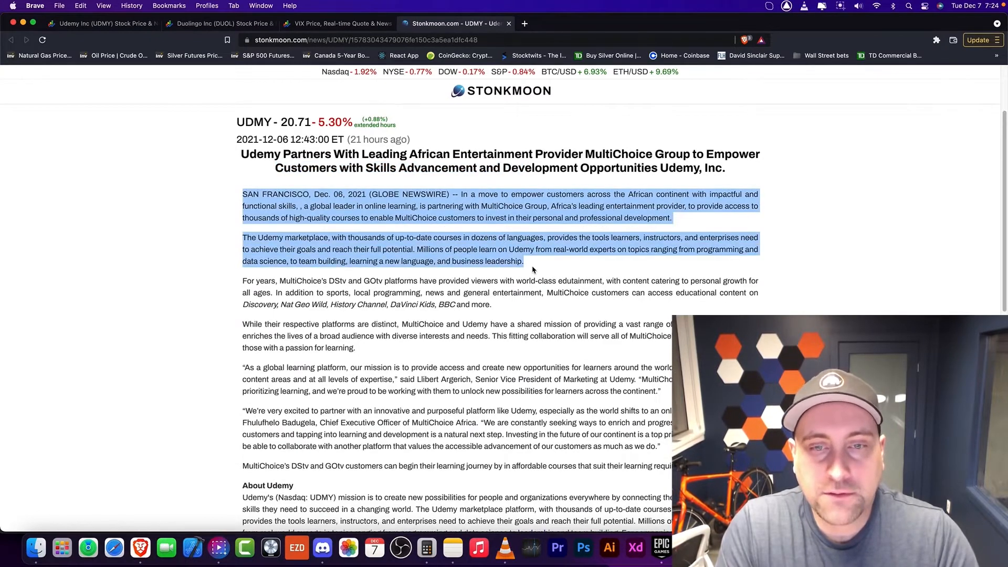
{"action": "left_click", "coordinate": [532, 270]}
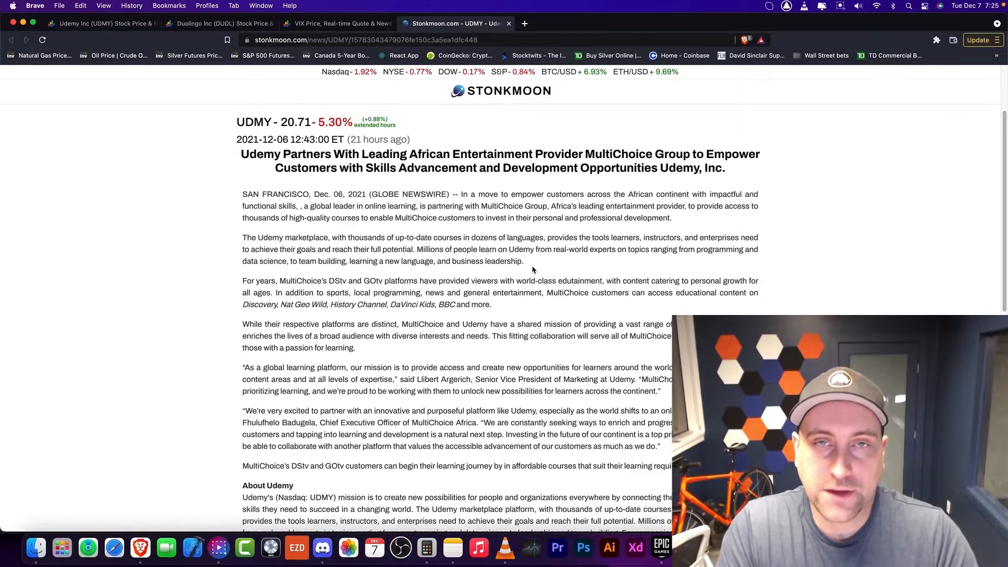
{"action": "left_click_drag", "start_coordinate": [242, 194], "coordinate": [523, 261]}
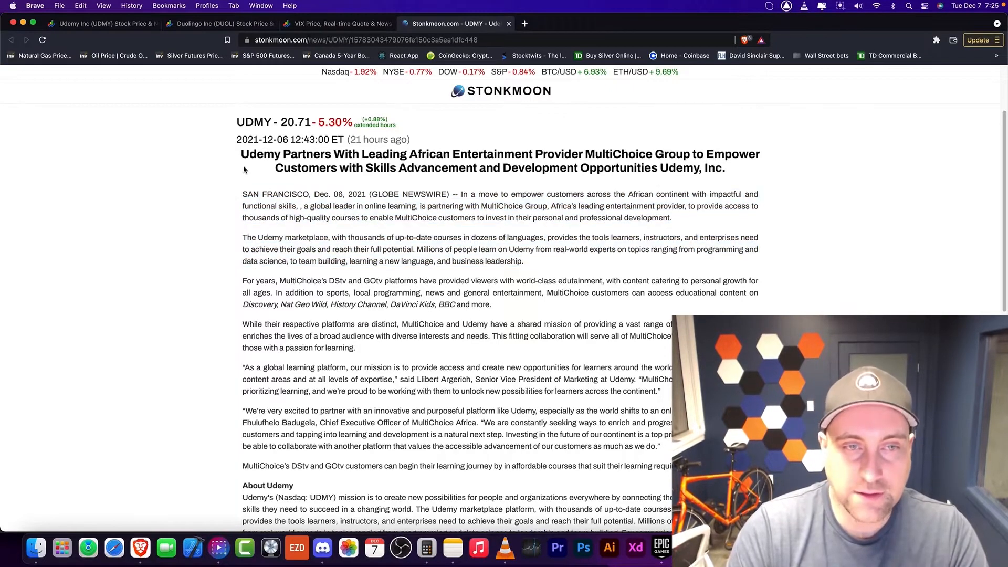
{"action": "left_click_drag", "start_coordinate": [241, 153], "coordinate": [527, 262]}
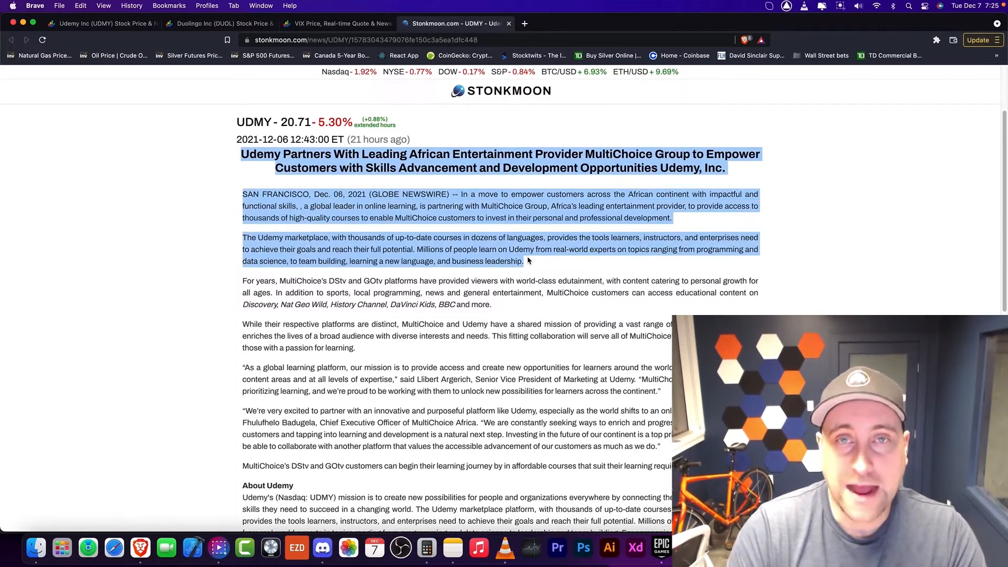
{"action": "left_click", "coordinate": [527, 261]}
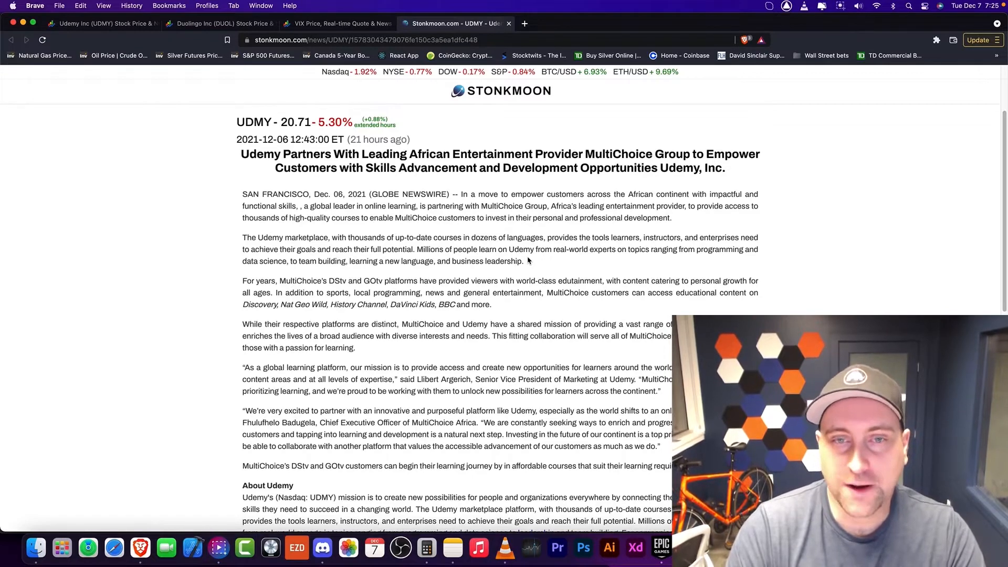
{"action": "left_click_drag", "start_coordinate": [239, 153], "coordinate": [526, 261]}
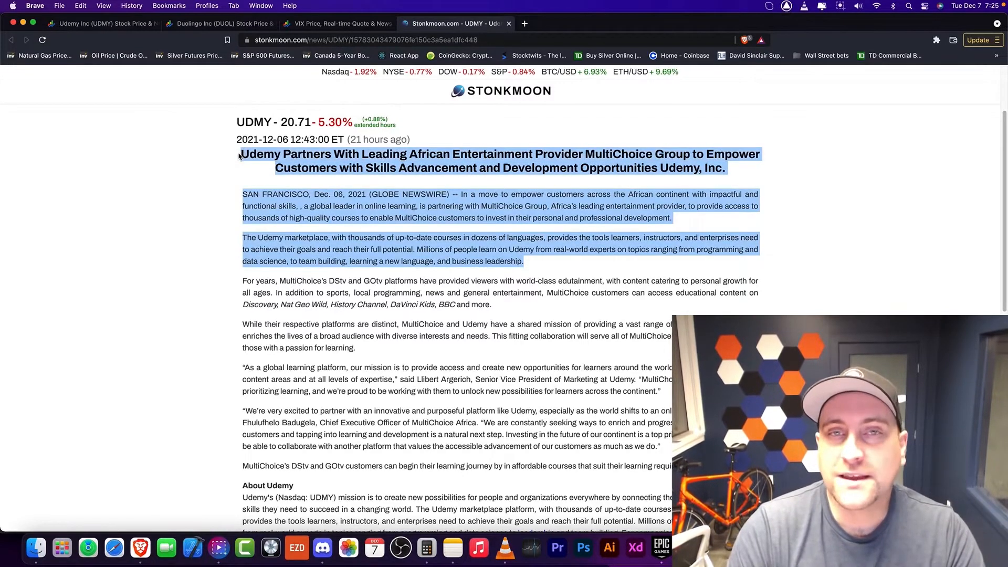
{"action": "left_click", "coordinate": [526, 267]}
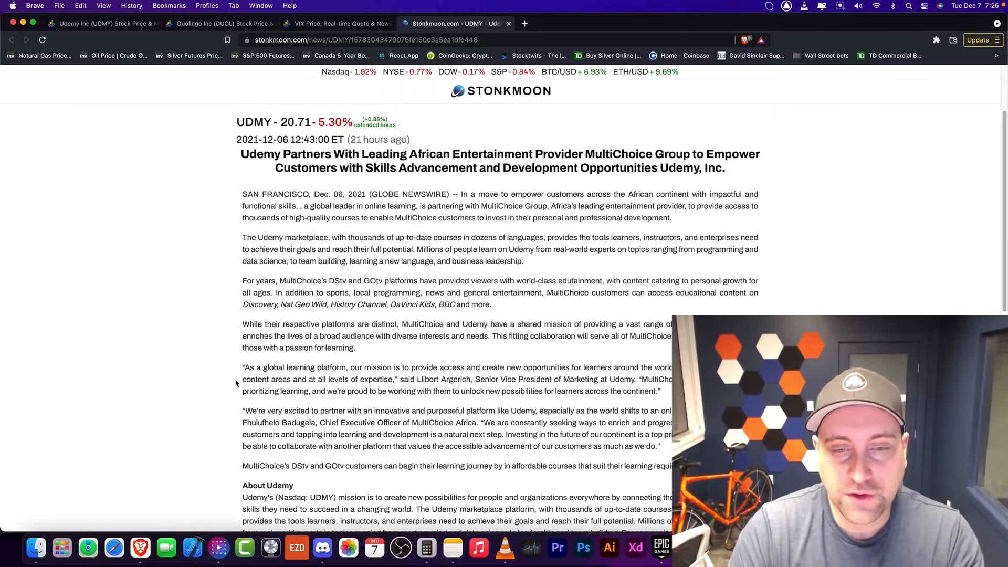
{"action": "left_click_drag", "start_coordinate": [242, 368], "coordinate": [660, 391]}
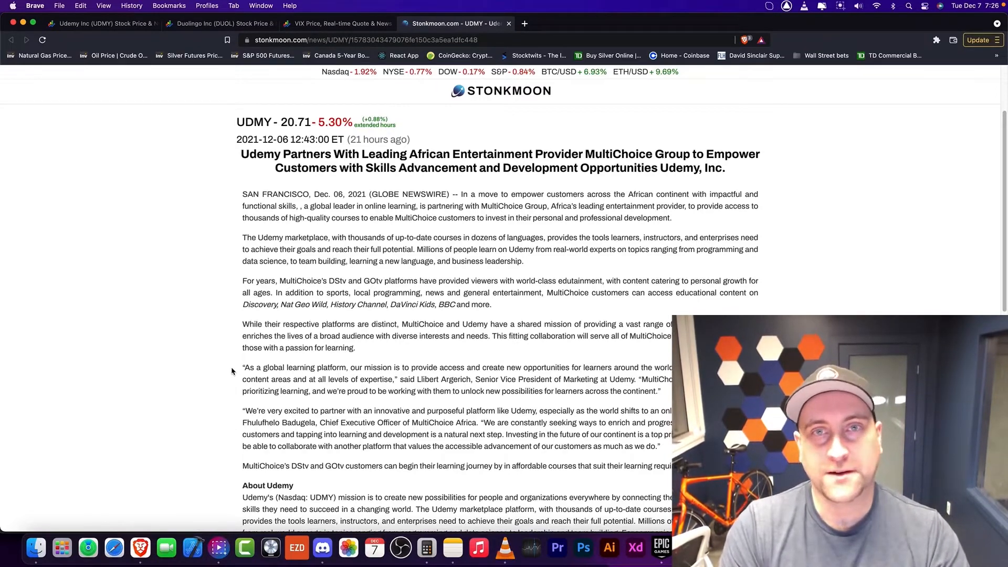
{"action": "left_click_drag", "start_coordinate": [243, 367], "coordinate": [560, 378]}
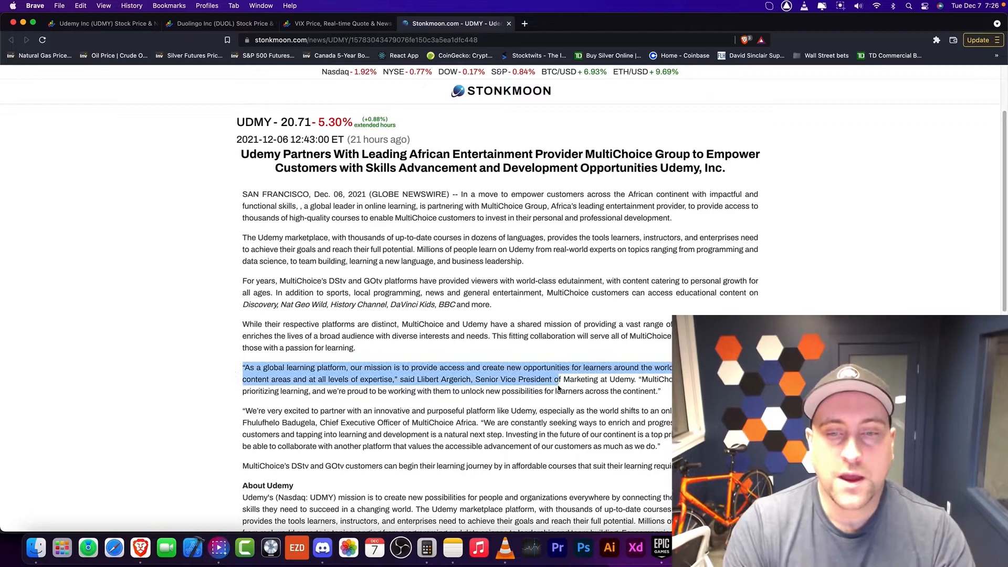
{"action": "left_click_drag", "start_coordinate": [558, 379], "coordinate": [660, 390]}
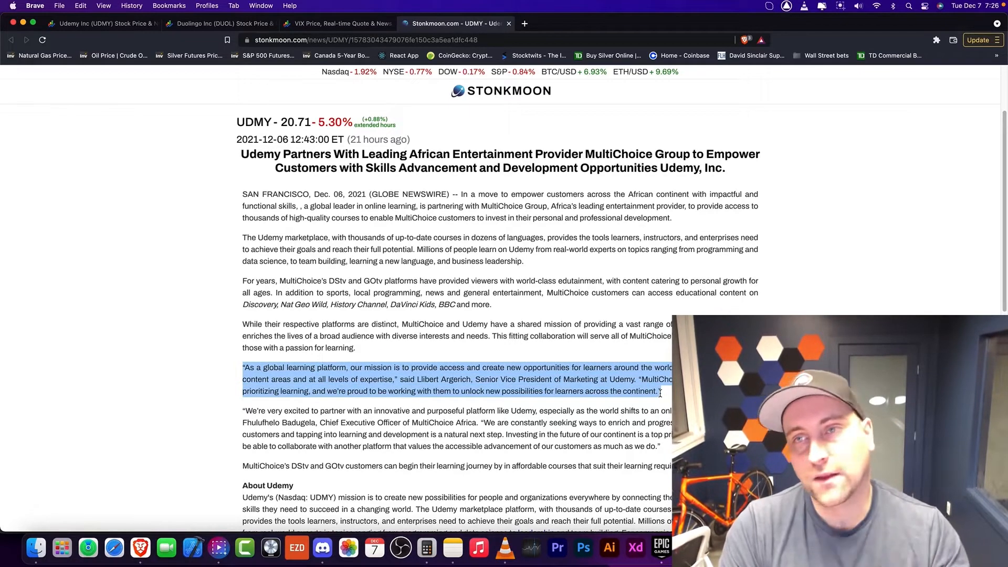
{"action": "scroll", "scroll_direction": "down", "scroll_amount": 3}
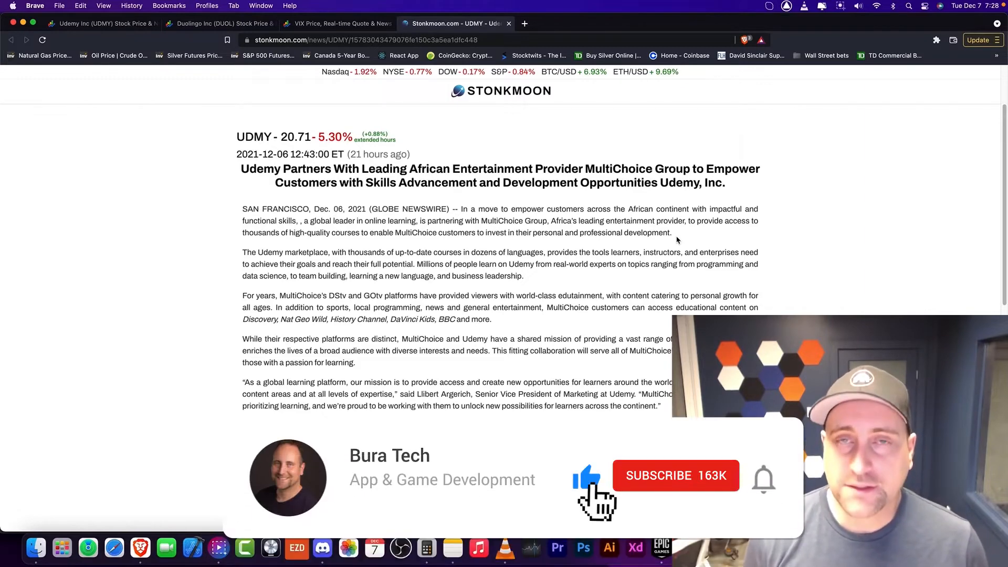
{"action": "left_click", "coordinate": [675, 474]}
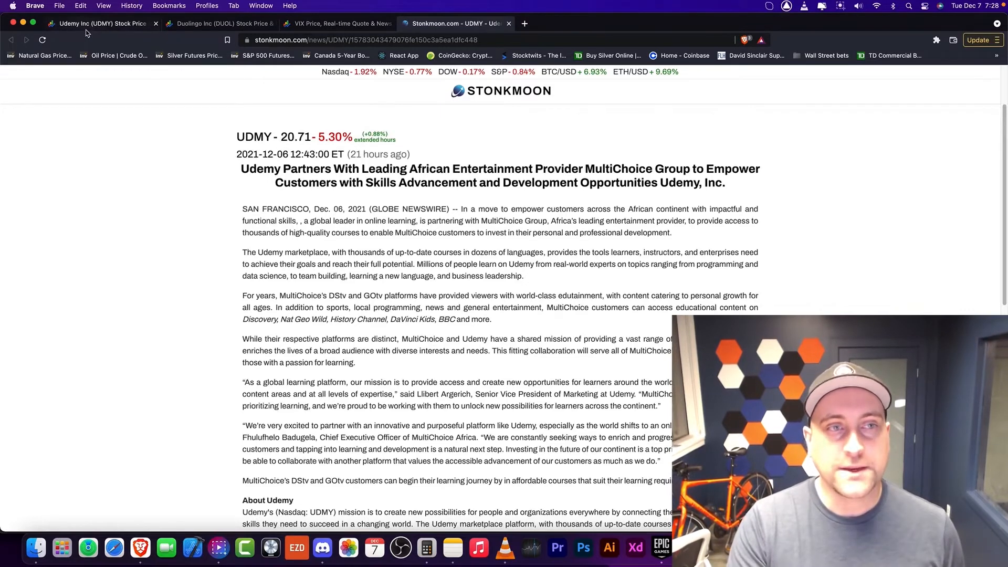
Step: Return to Udemy's page on the one-day chart showing $20.98, up 2.19%
{"action": "left_click", "coordinate": [99, 23]}
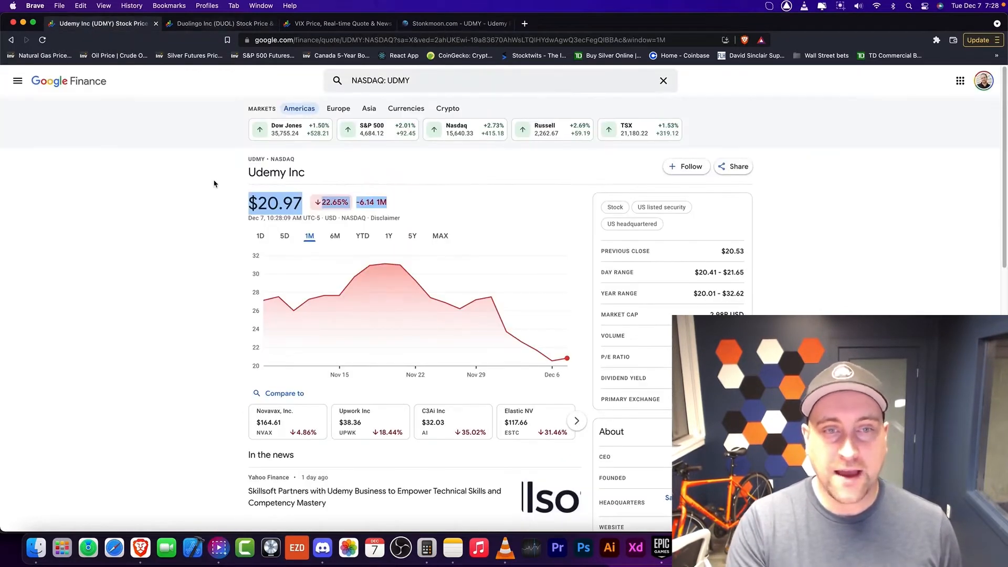
{"action": "left_click", "coordinate": [261, 235]}
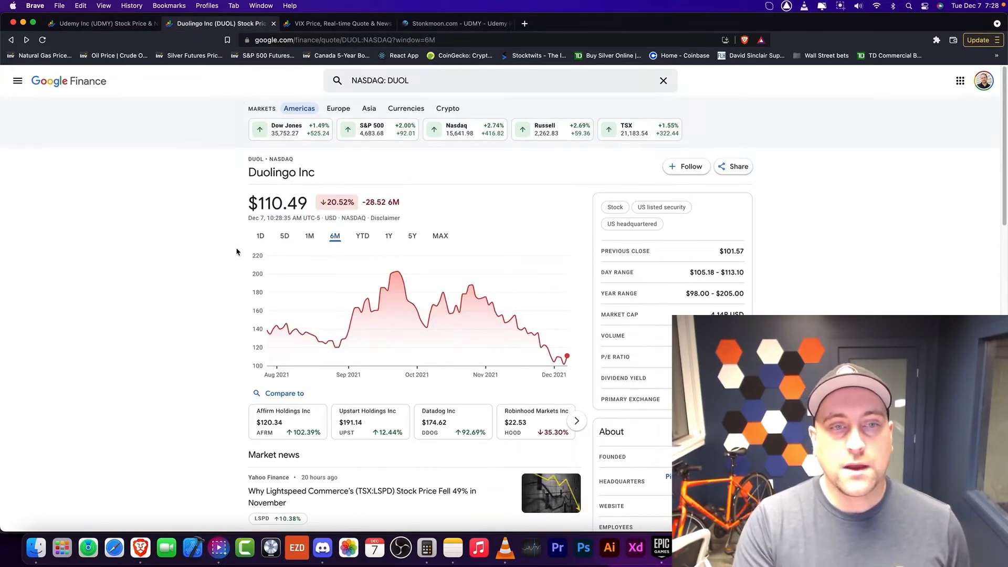
{"action": "left_click", "coordinate": [97, 24]}
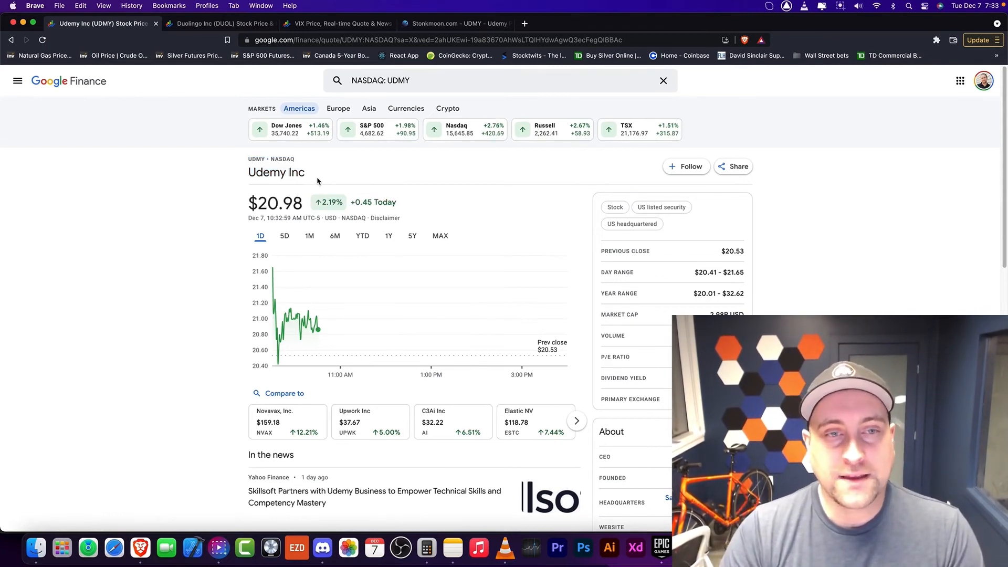
{"action": "double_click", "coordinate": [256, 159]}
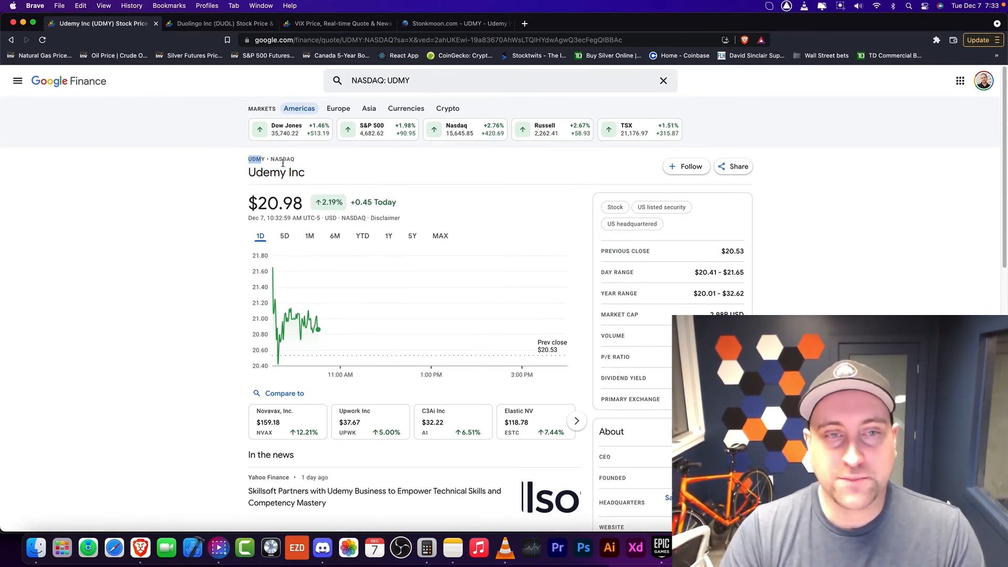
{"action": "double_click", "coordinate": [276, 171]}
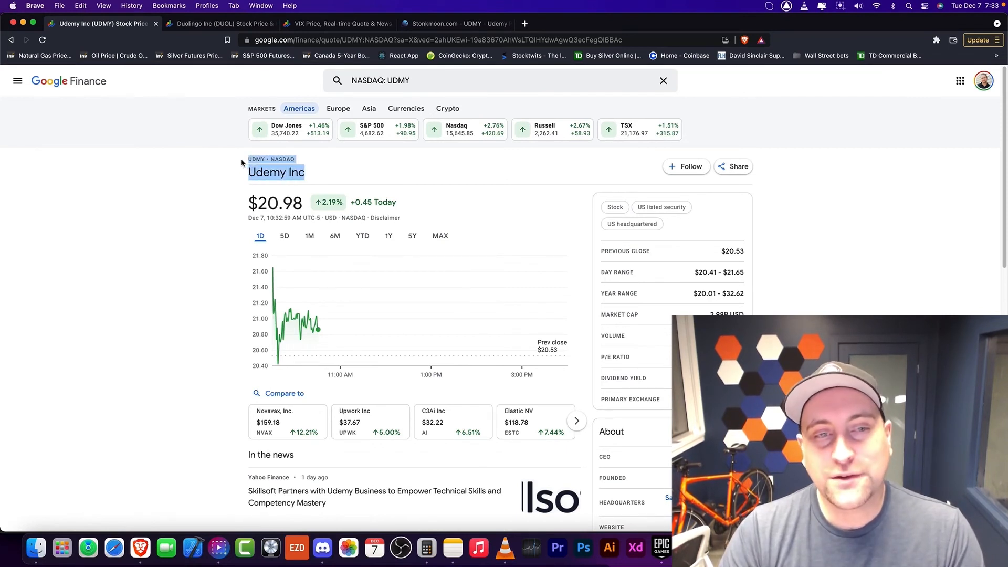
{"action": "mouse_move", "coordinate": [319, 178]}
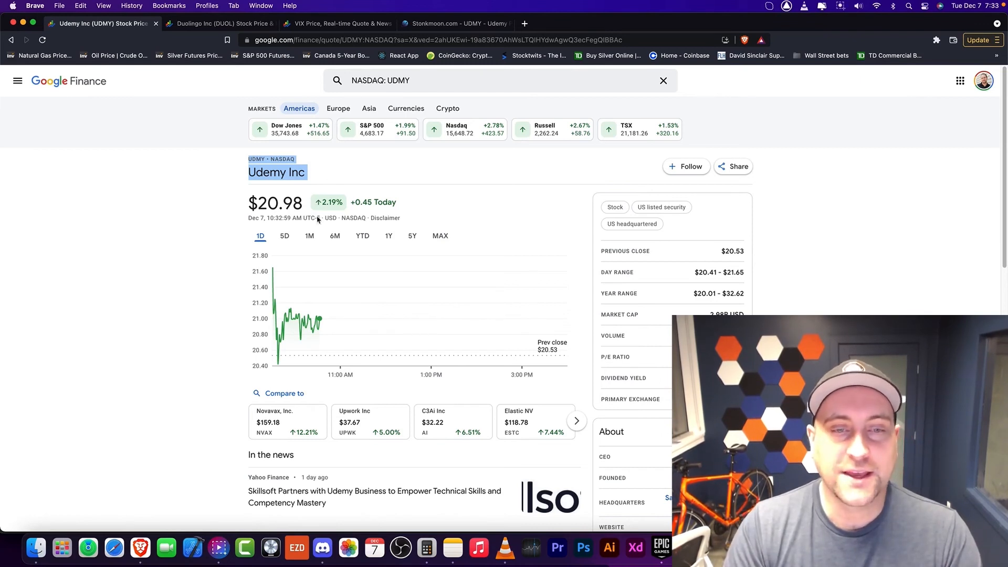
{"action": "mouse_move", "coordinate": [337, 24]}
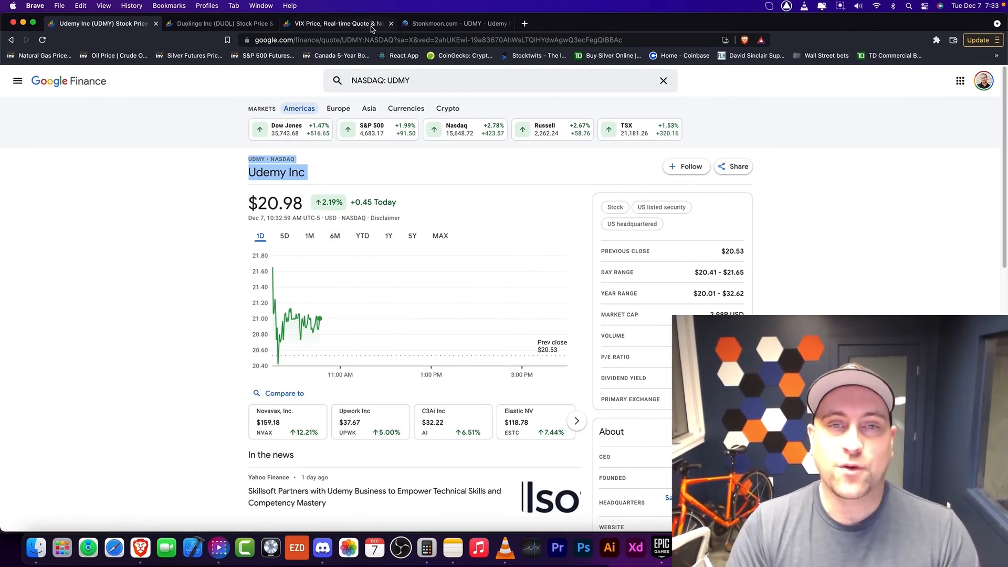